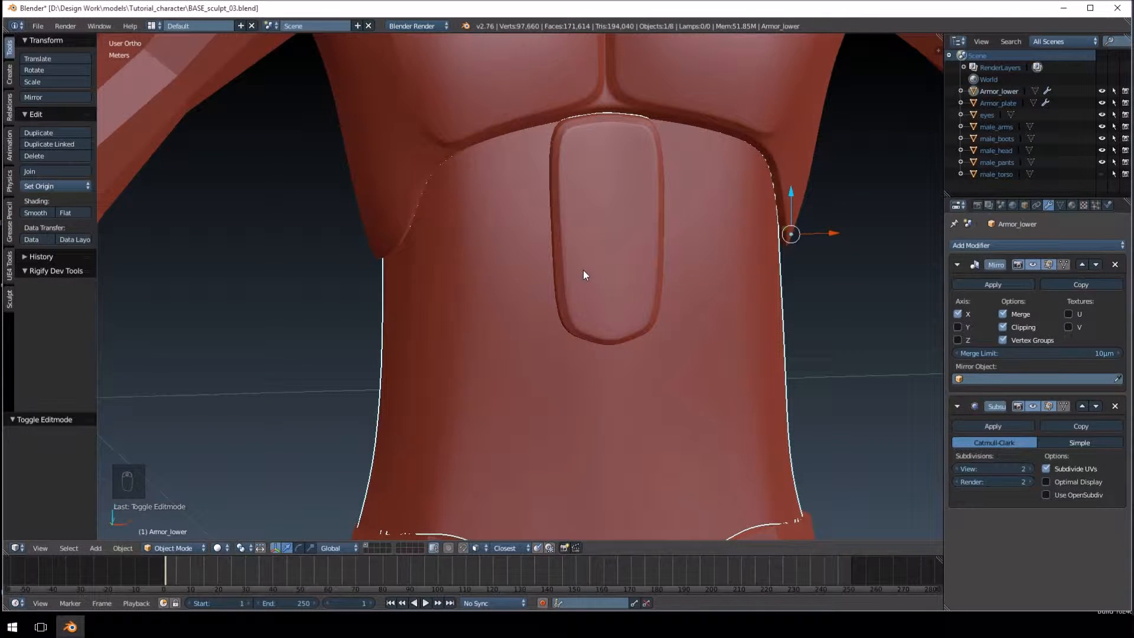
{"action": "mouse_move", "coordinate": [586, 216]}
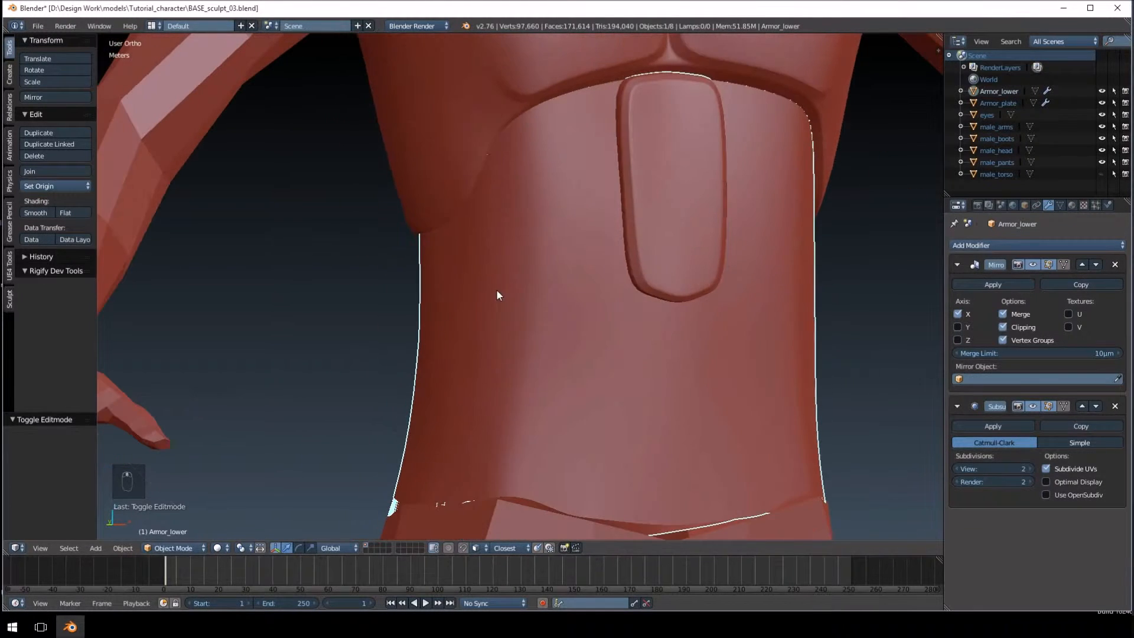
{"action": "mouse_move", "coordinate": [592, 145]}
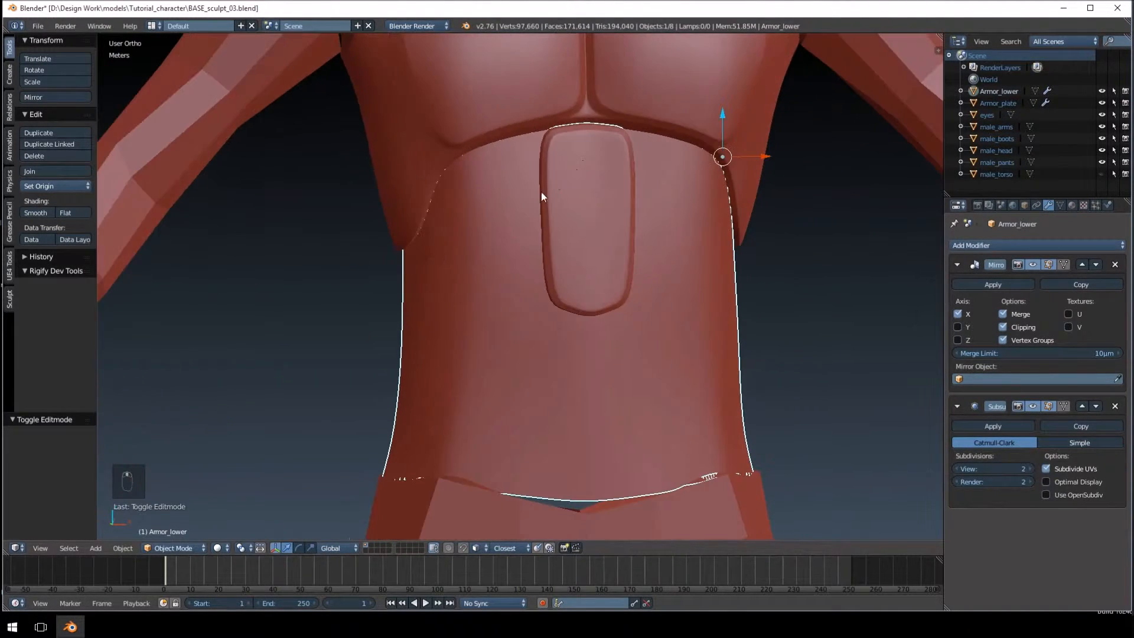
Step: Separate the linked front plate of the lower armor into its own object
{"action": "key", "text": "Tab"}
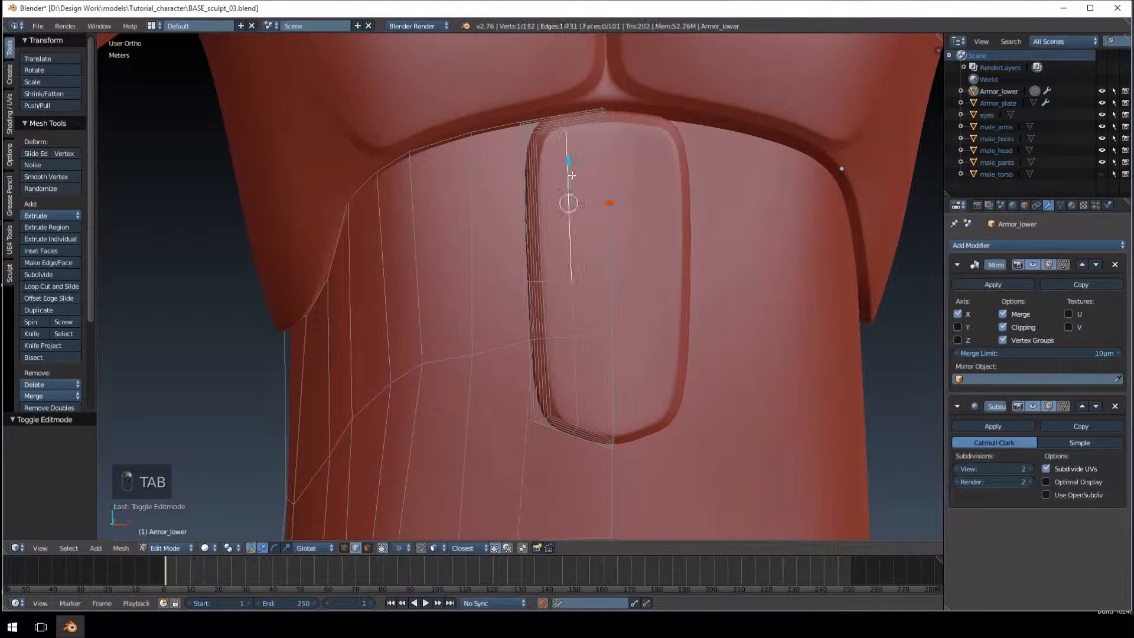
{"action": "key", "text": "ctrl+l"}
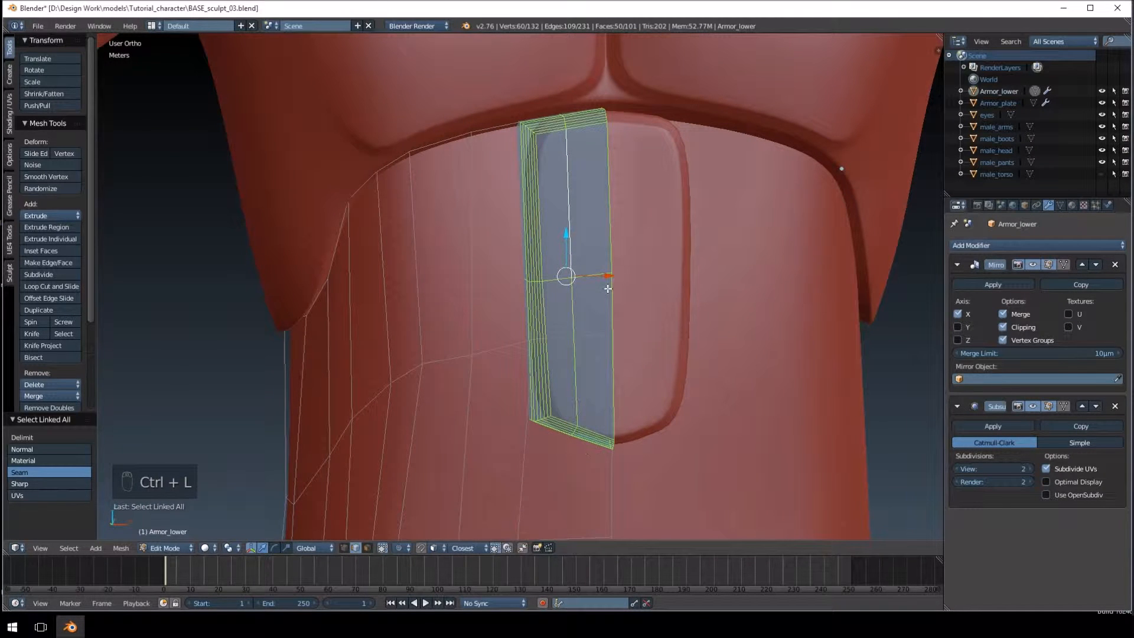
{"action": "key", "text": "p"}
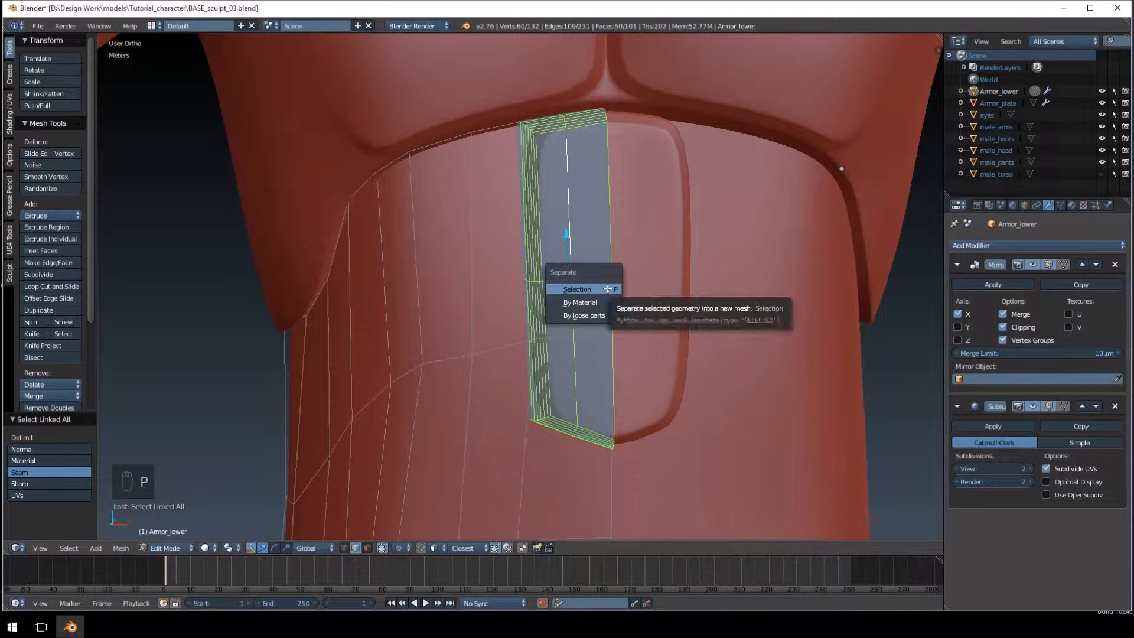
{"action": "left_click", "coordinate": [577, 289]}
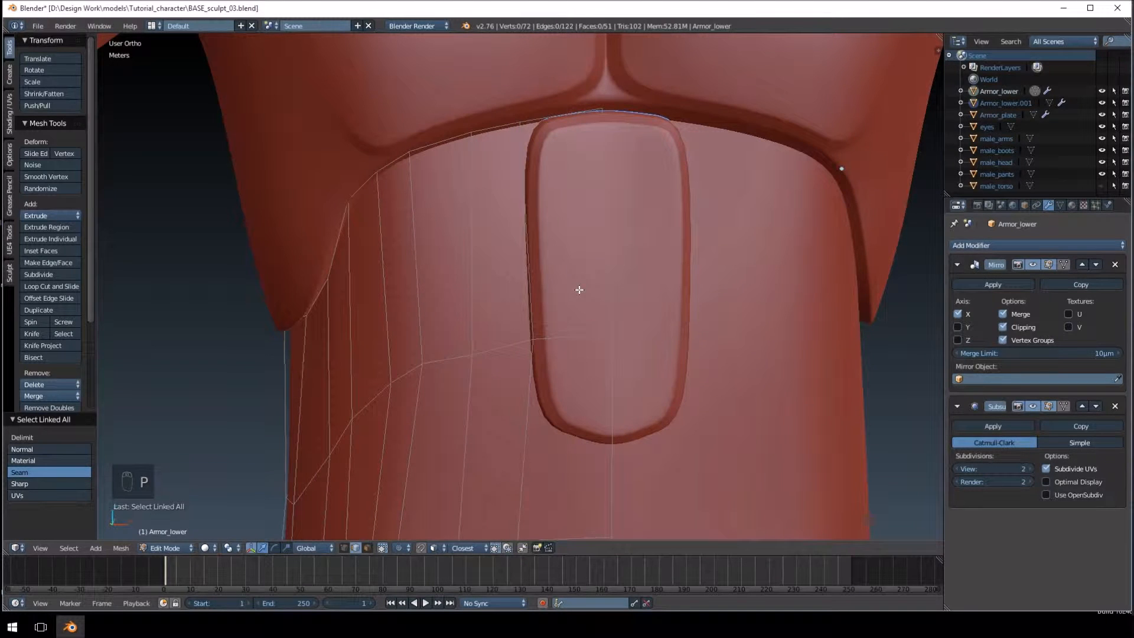
{"action": "key", "text": "Tab"}
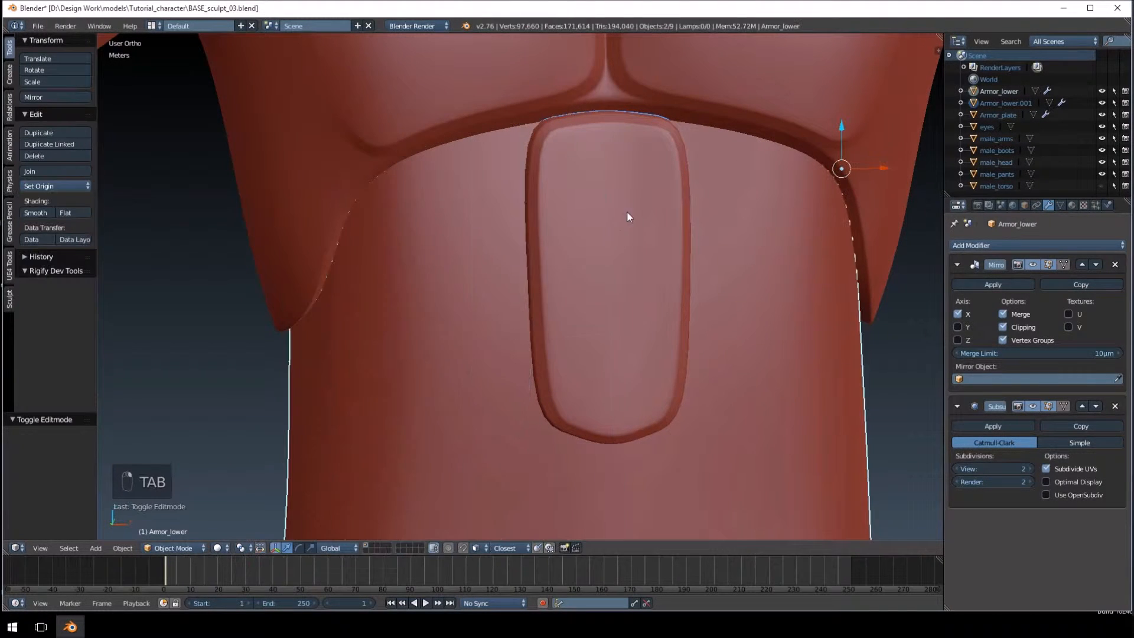
Step: Rename the separated plate object to Armor_shard
{"action": "left_click", "coordinate": [1004, 103]}
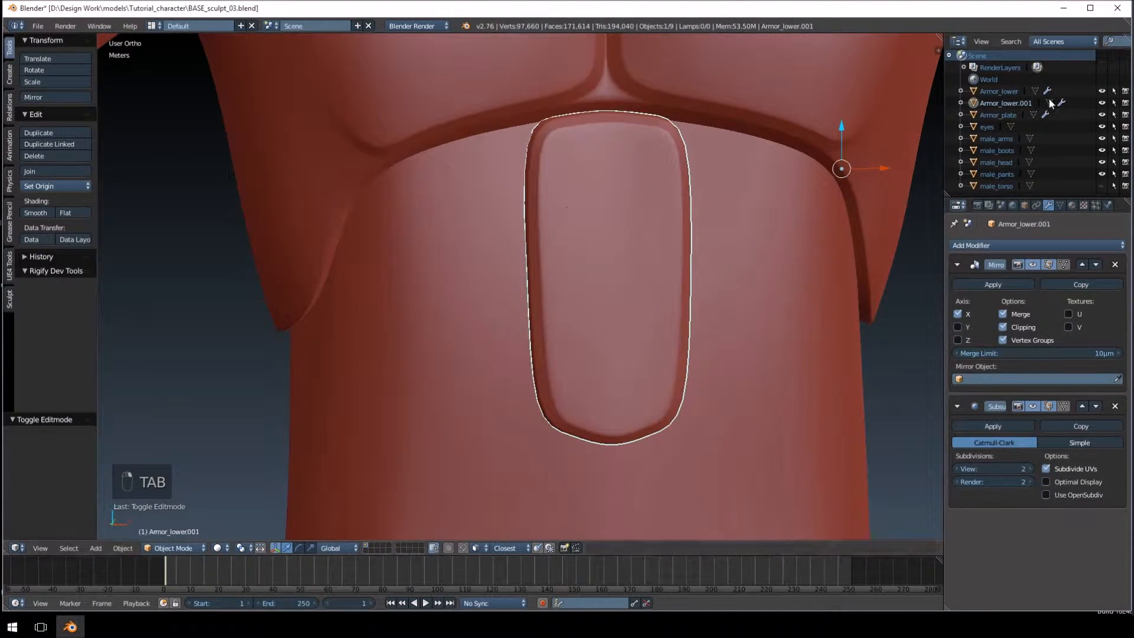
{"action": "double_click", "coordinate": [1005, 103]}
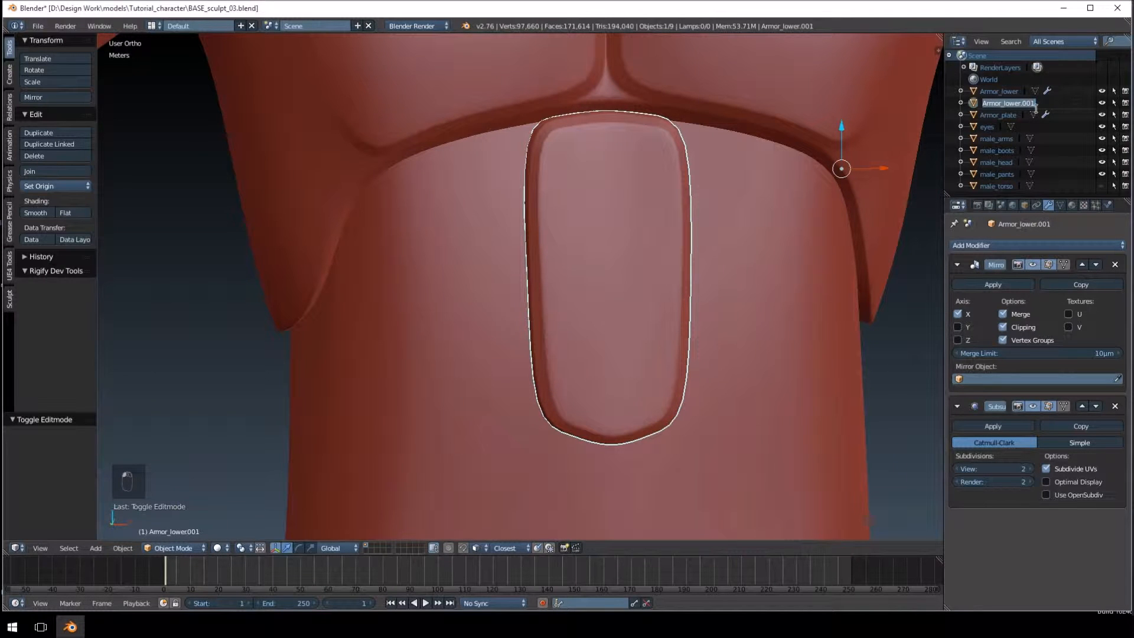
{"action": "key", "text": "backspace"}
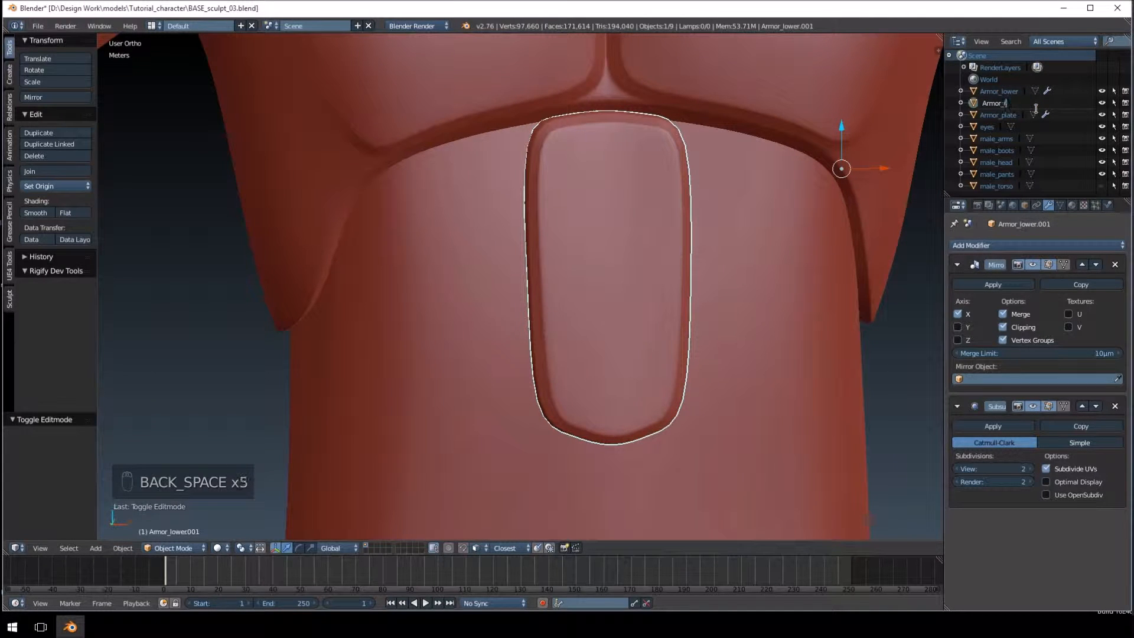
{"action": "type", "text": "armor"}
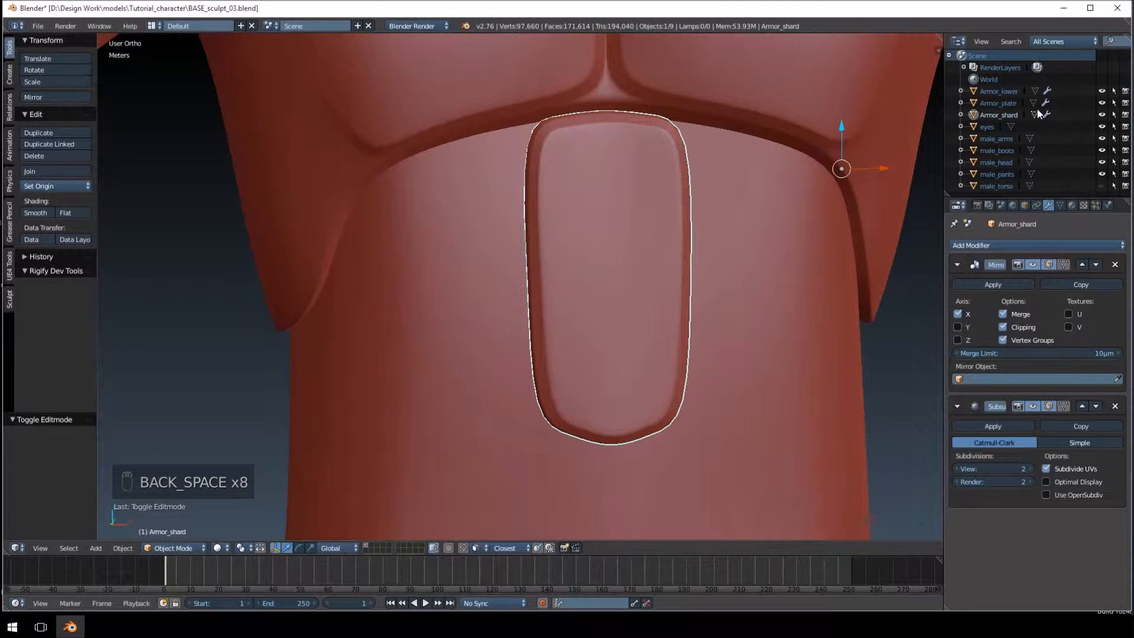
Step: Hide Armor_shard and enter Edit Mode on Armor_lower
{"action": "left_click", "coordinate": [999, 91]}
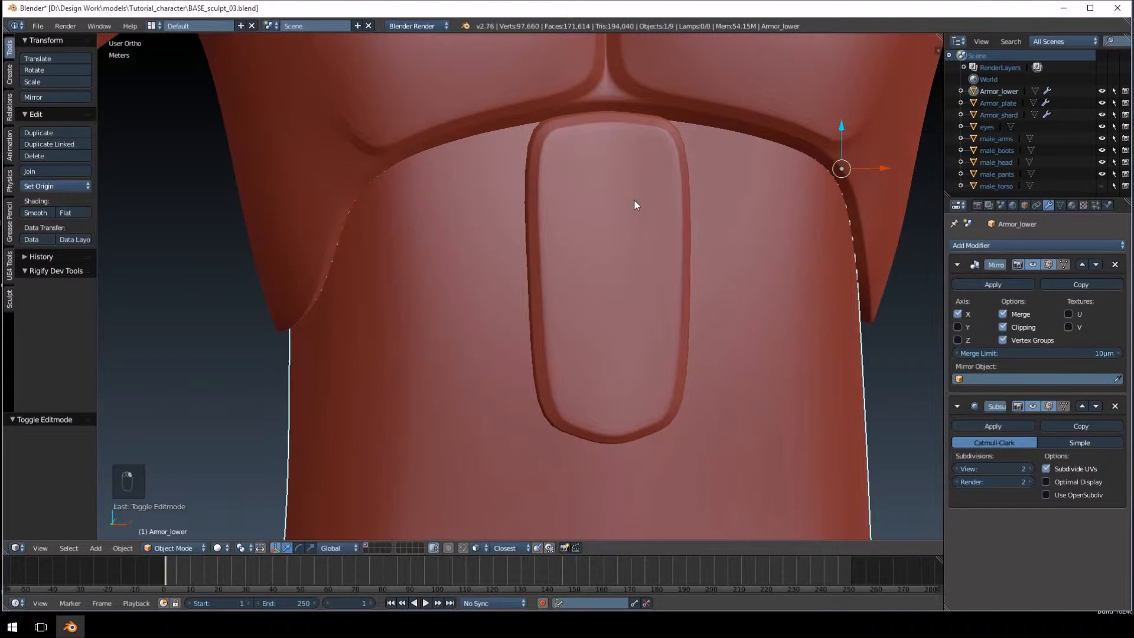
{"action": "key", "text": "h"}
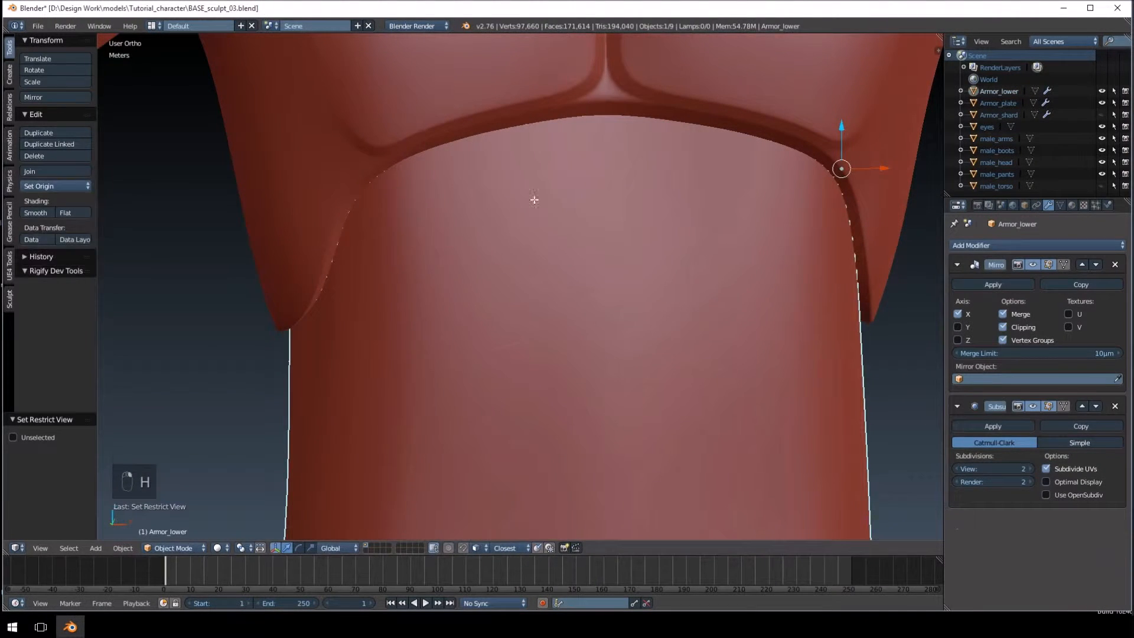
{"action": "key", "text": "Tab"}
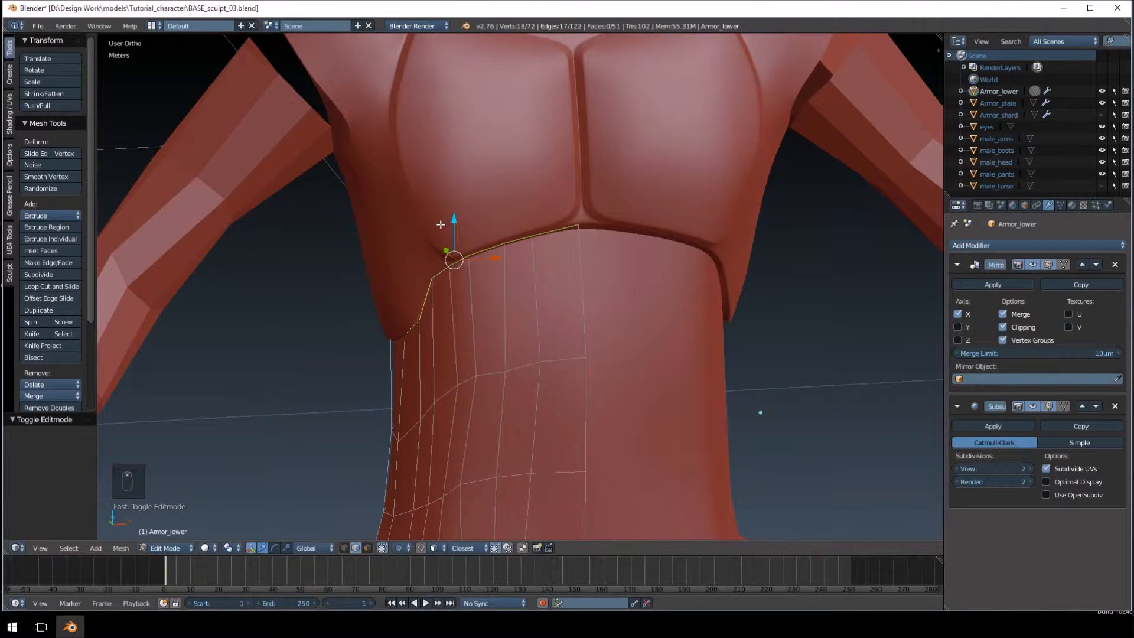
Step: Raise the top edge loop toward the chest, widen the bottom loop, exit Edit Mode
{"action": "key", "text": "KP_1"}
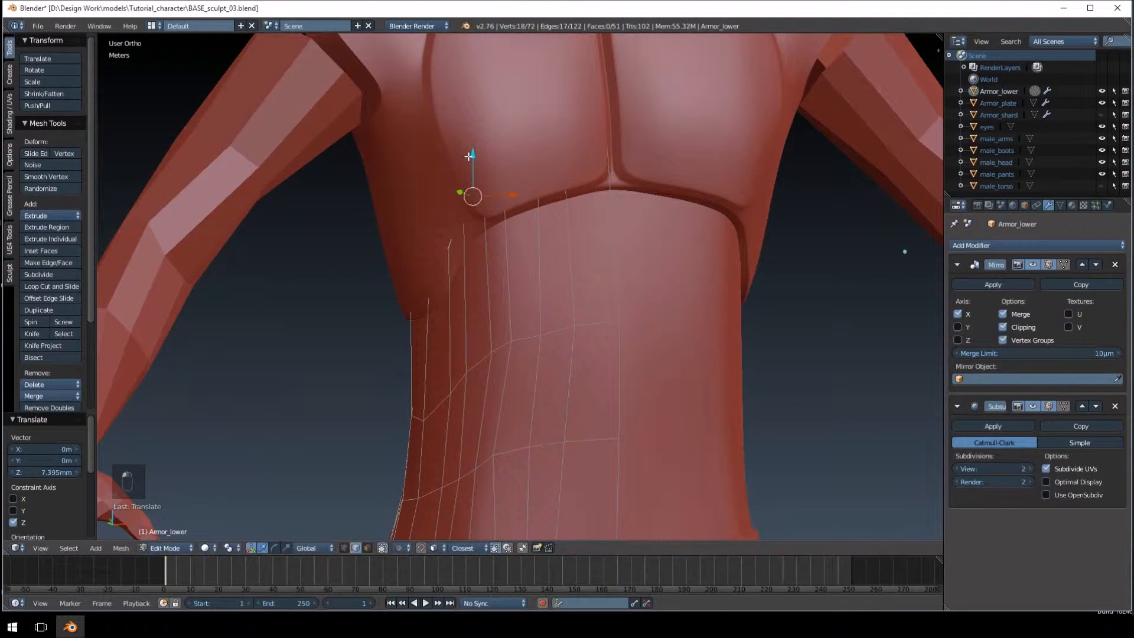
{"action": "mouse_move", "coordinate": [660, 203]}
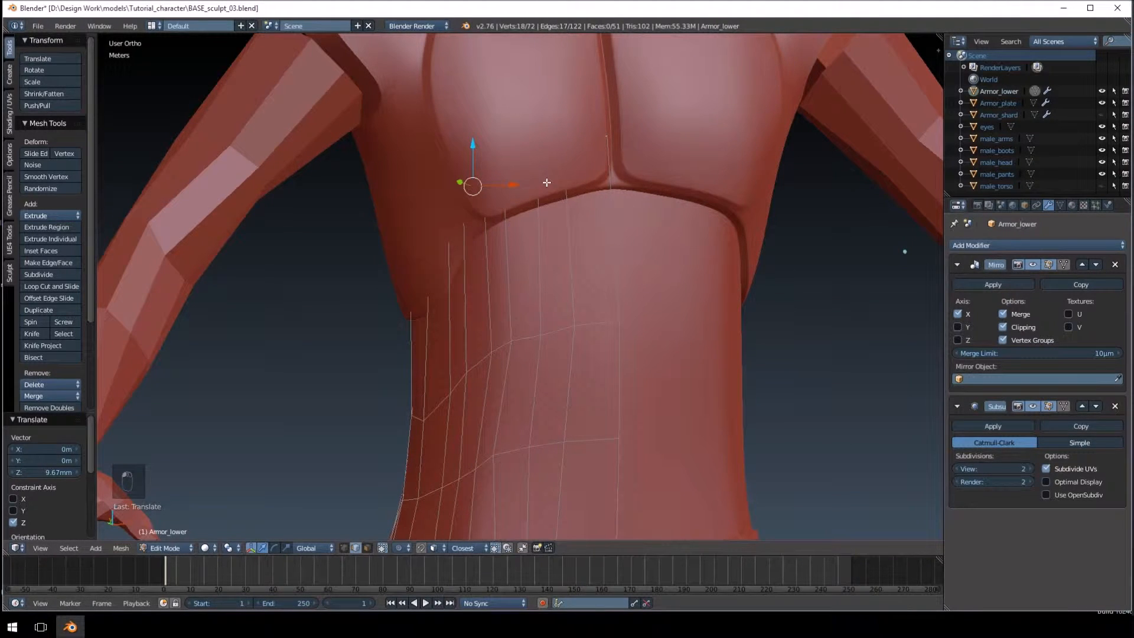
{"action": "key", "text": "z"}
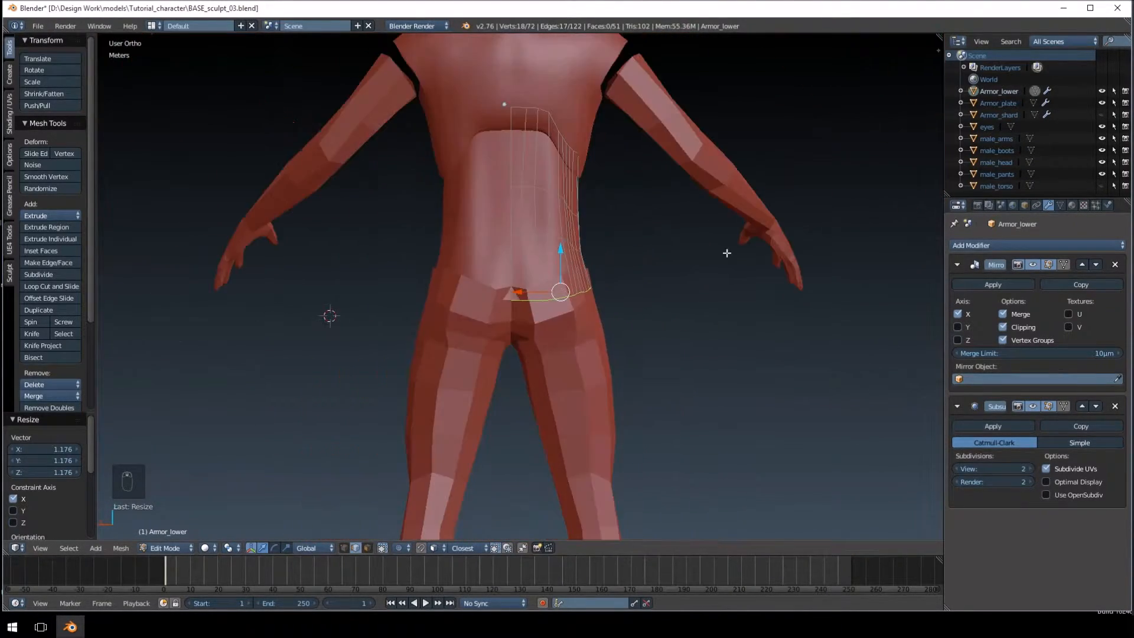
{"action": "key", "text": "Tab"}
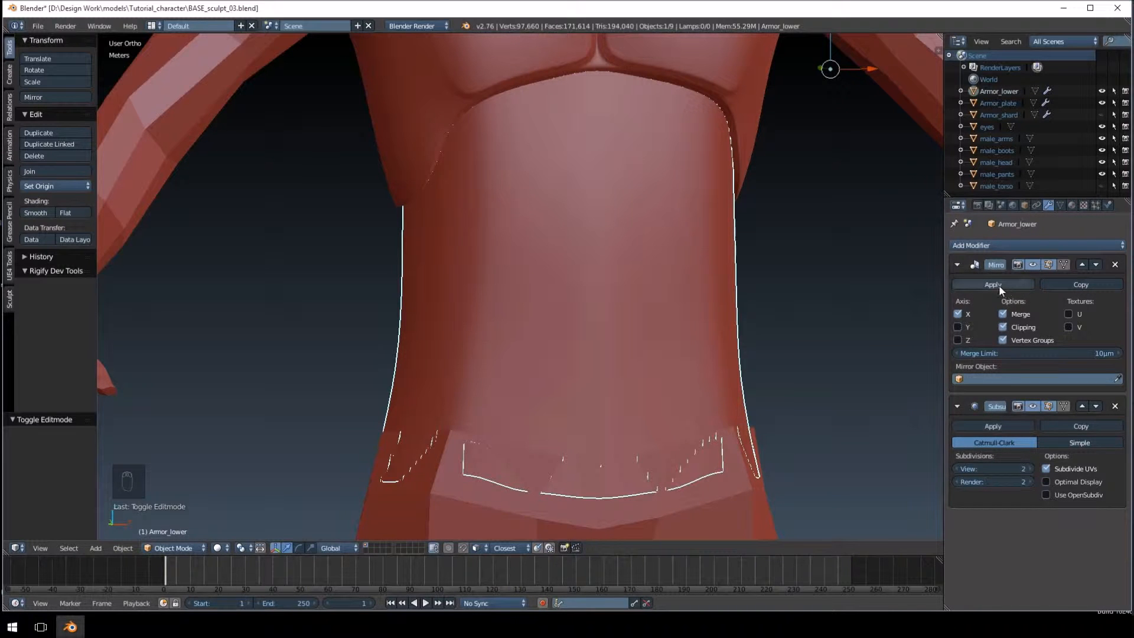
Step: Apply the Mirror modifier and a level-5 viewport and render Subdivision to the lower armor
{"action": "left_click", "coordinate": [992, 284]}
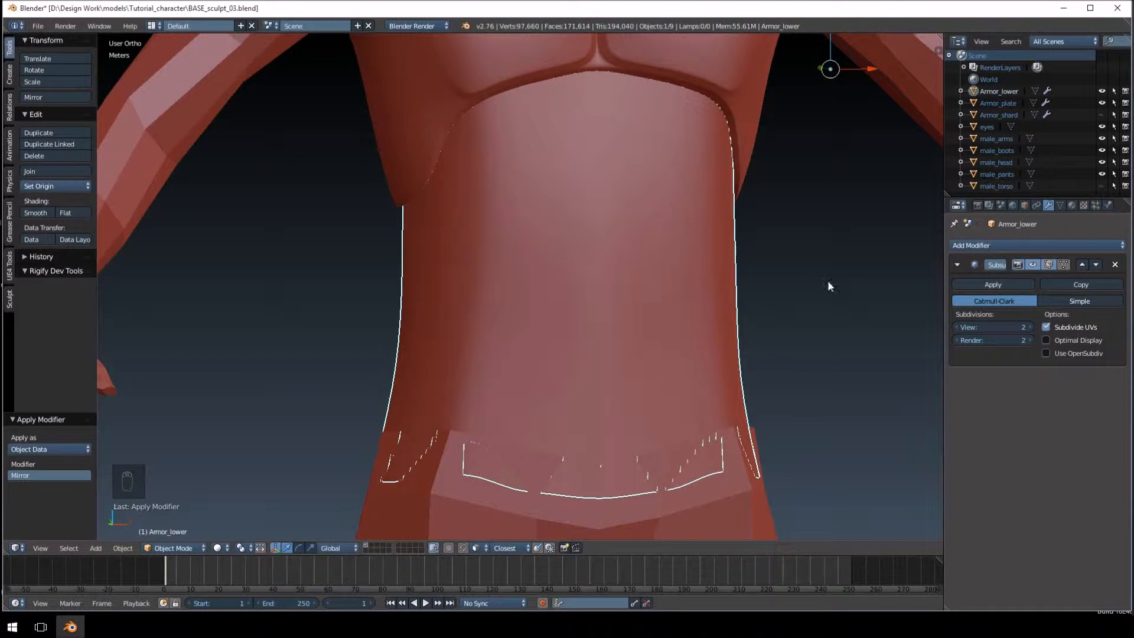
{"action": "left_click", "coordinate": [1022, 327]}
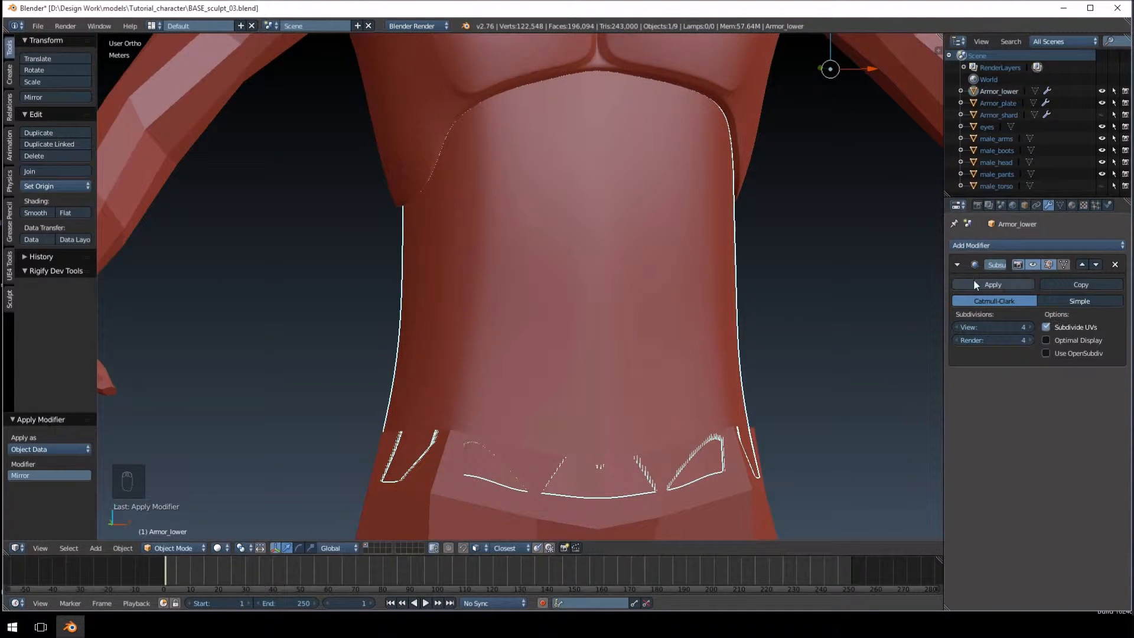
{"action": "left_click", "coordinate": [1028, 326]}
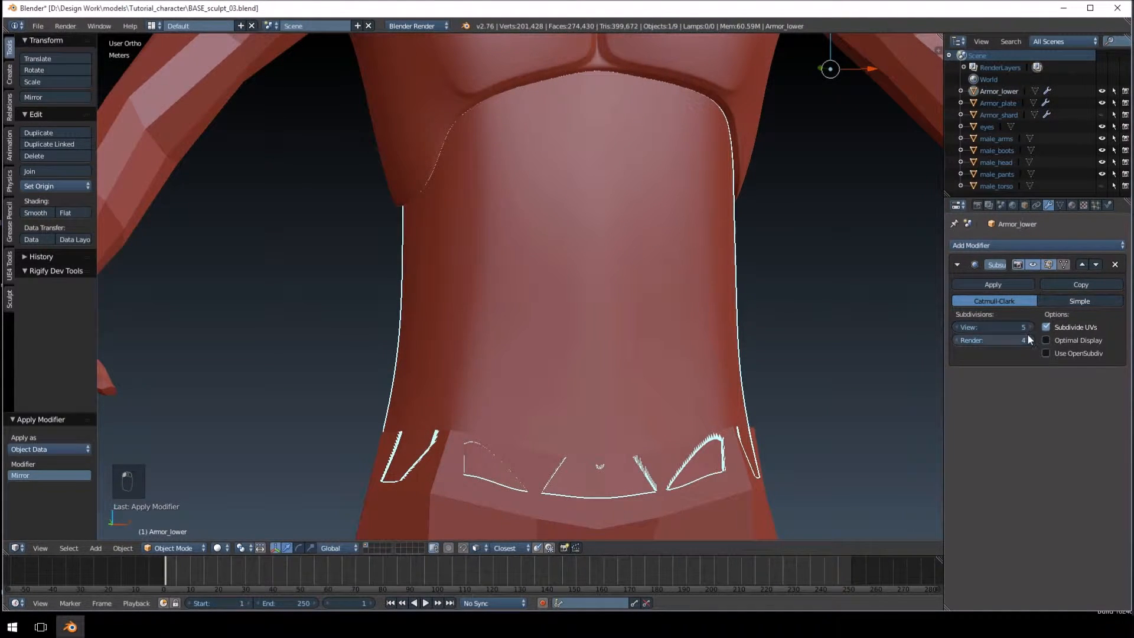
{"action": "left_click", "coordinate": [1022, 340]}
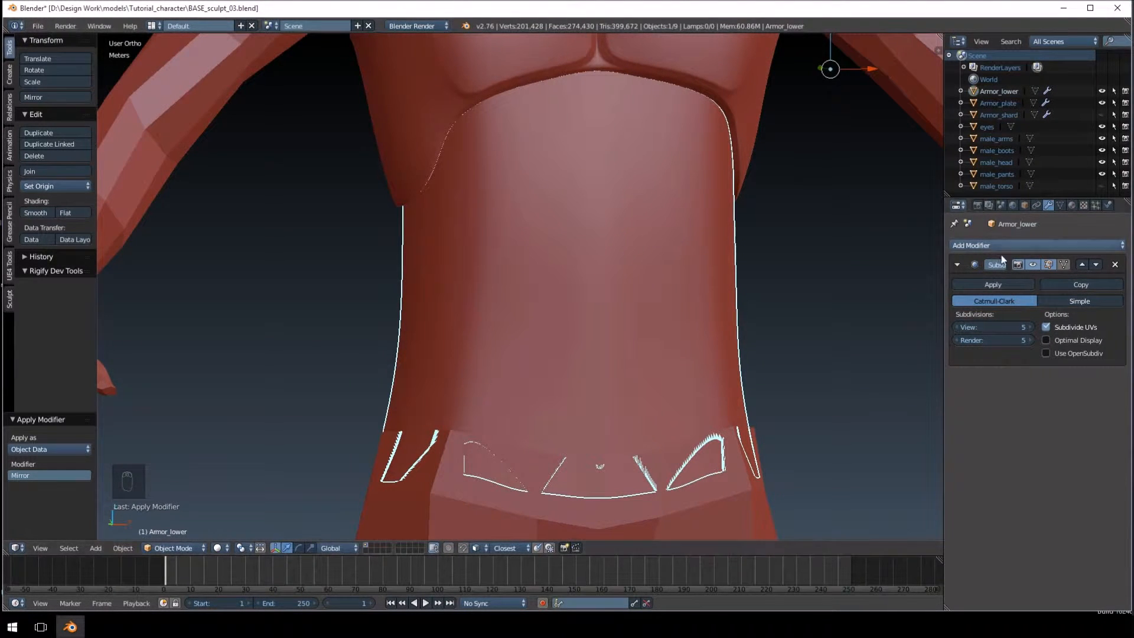
{"action": "mouse_move", "coordinate": [993, 285]}
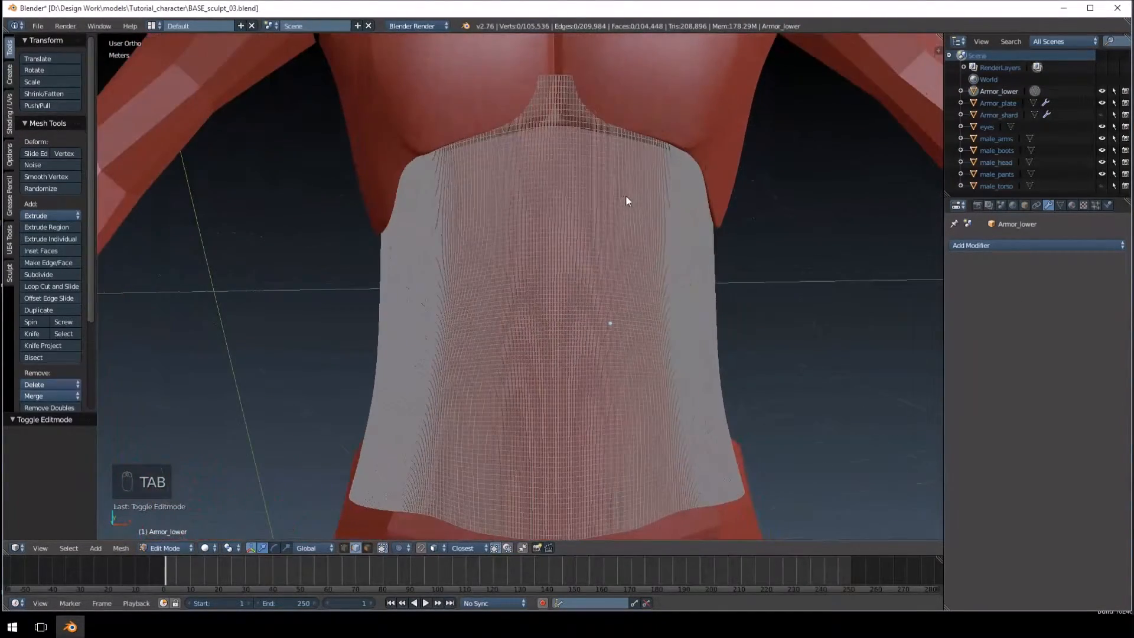
{"action": "key", "text": "Tab"}
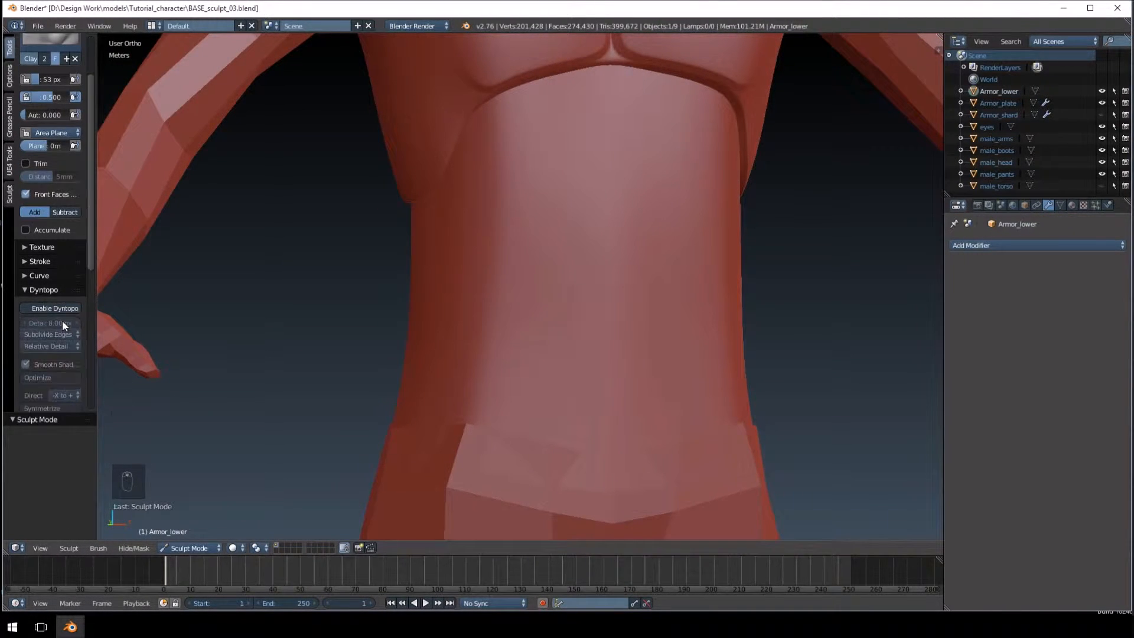
Step: Enable Dyntopo and select the Crease brush
{"action": "left_click", "coordinate": [55, 307]}
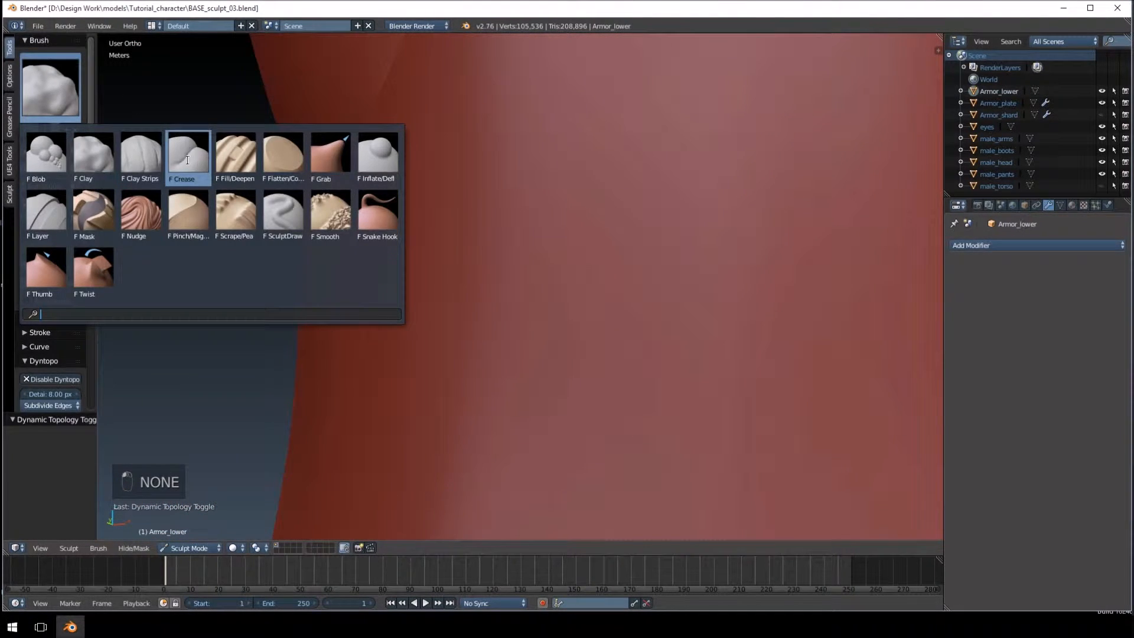
{"action": "left_click", "coordinate": [188, 152]}
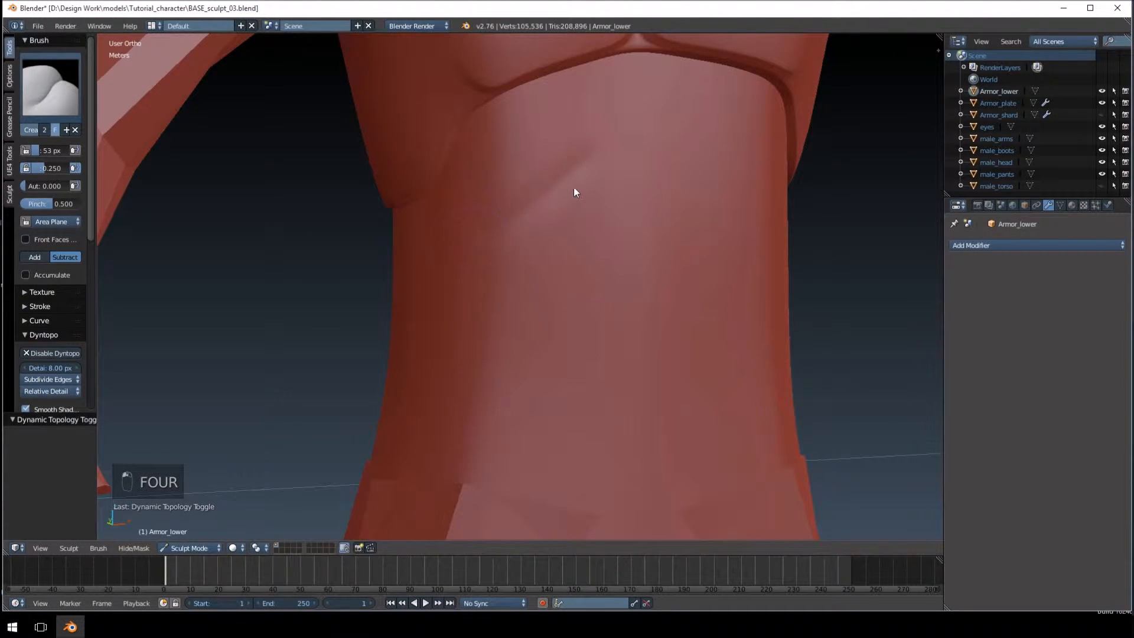
Step: Stroke a diagonal crease across the upper belly with the Crease brush
{"action": "key", "text": "ctrl+z"}
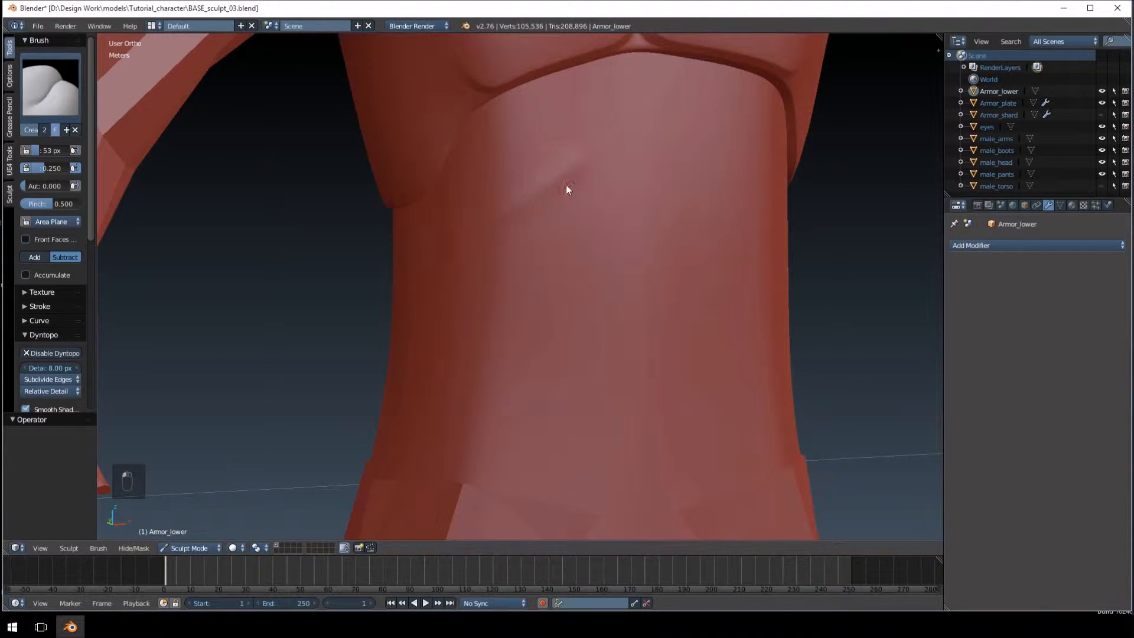
{"action": "left_click_drag", "start_coordinate": [567, 189], "coordinate": [425, 266]}
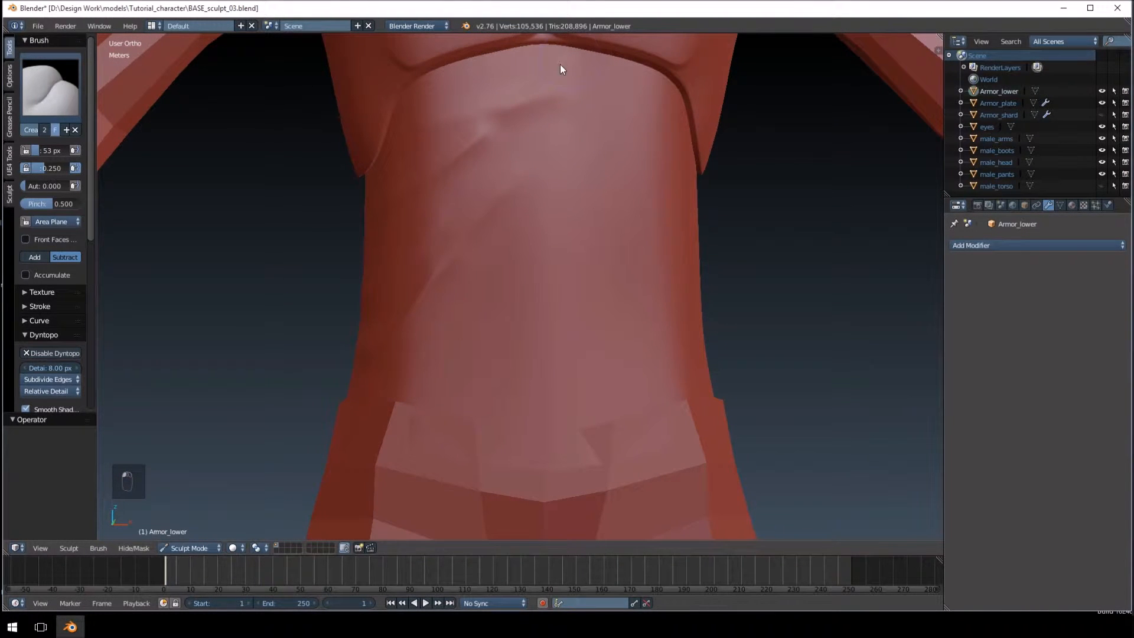
Step: Undo the recent crease strokes and sculpt new folds across the shirt front
{"action": "key", "text": "ctrl+z"}
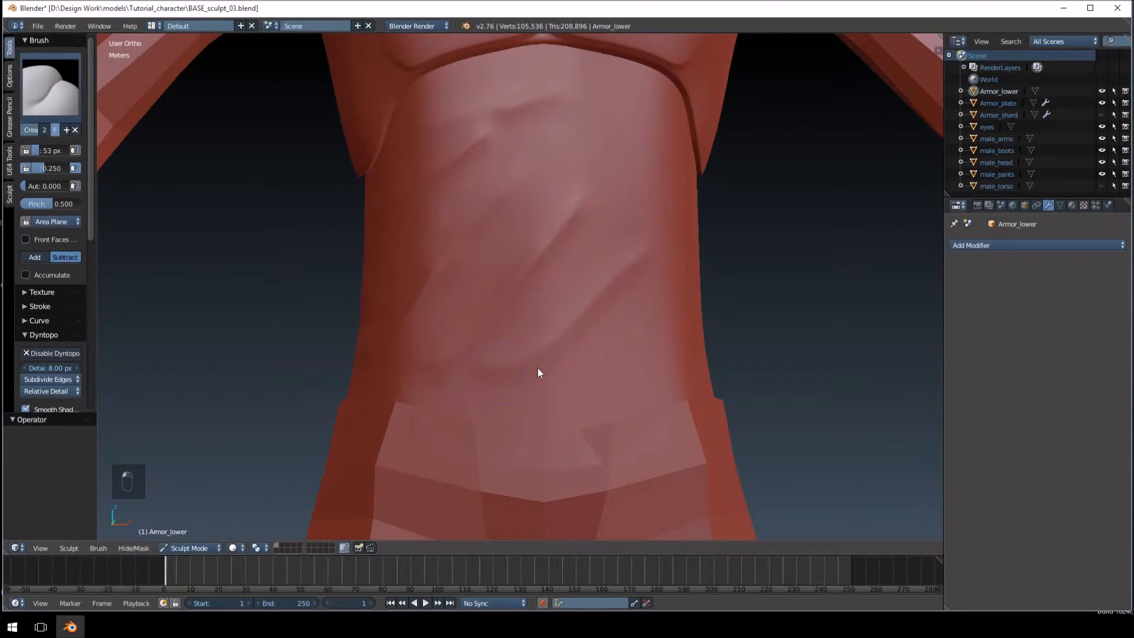
{"action": "key", "text": "ctrl+z"}
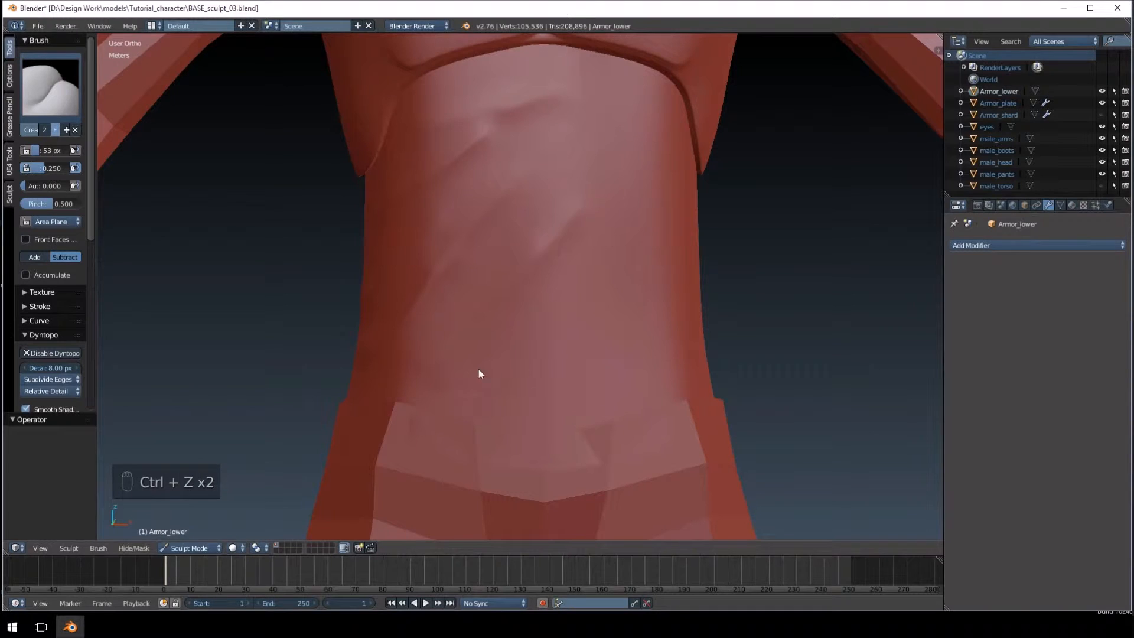
{"action": "key", "text": "ctrl+z"}
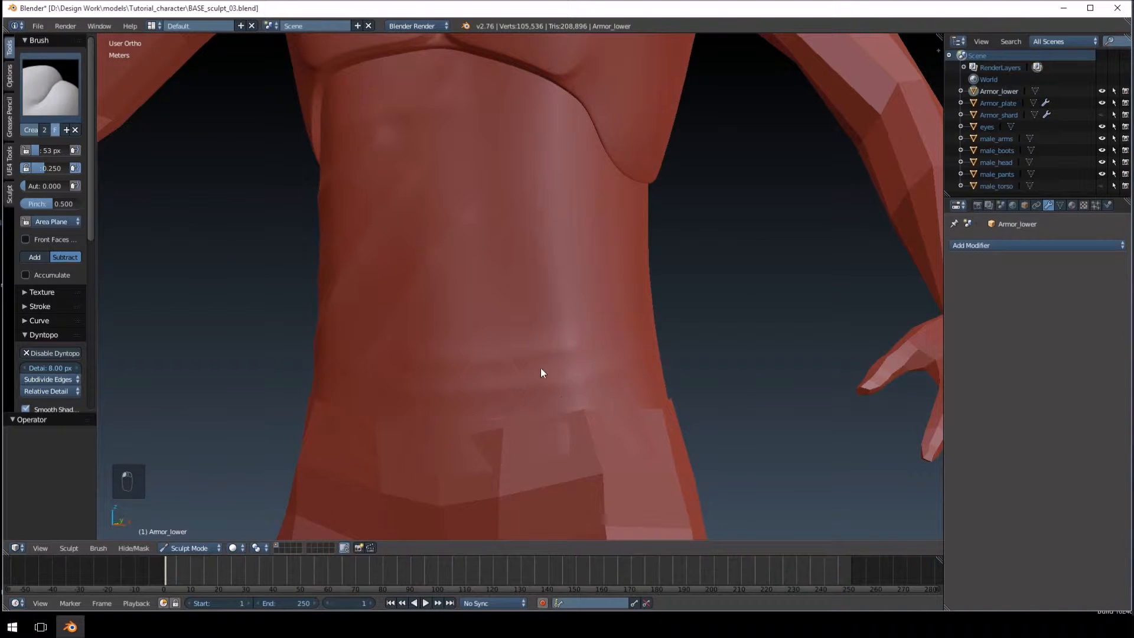
{"action": "key", "text": "ctrl+z"}
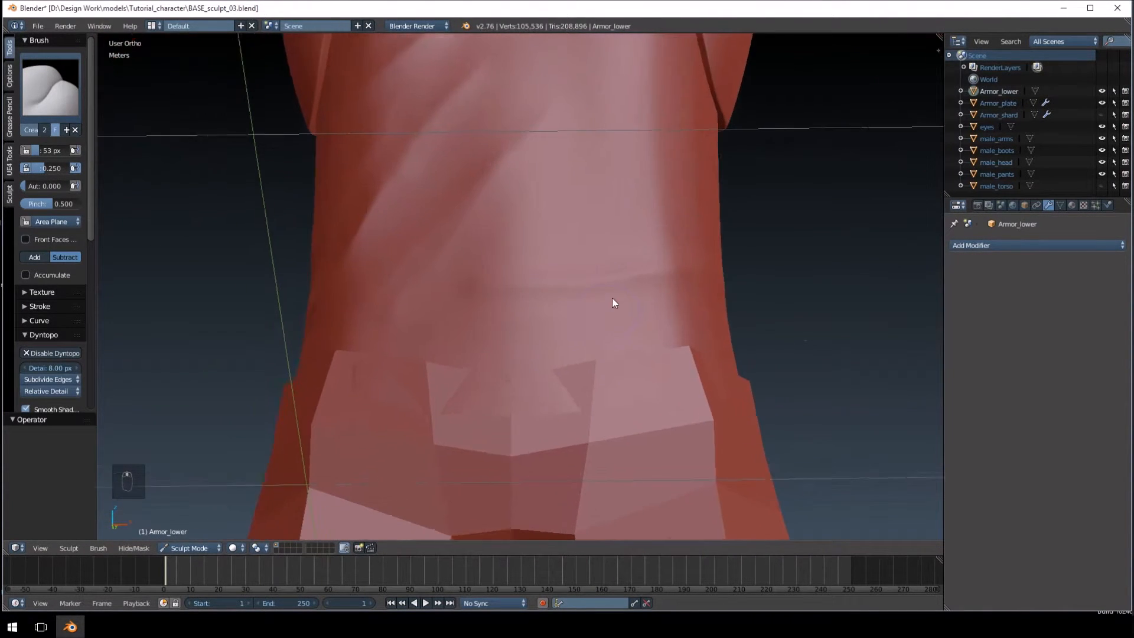
{"action": "left_click_drag", "start_coordinate": [613, 302], "coordinate": [839, 327]}
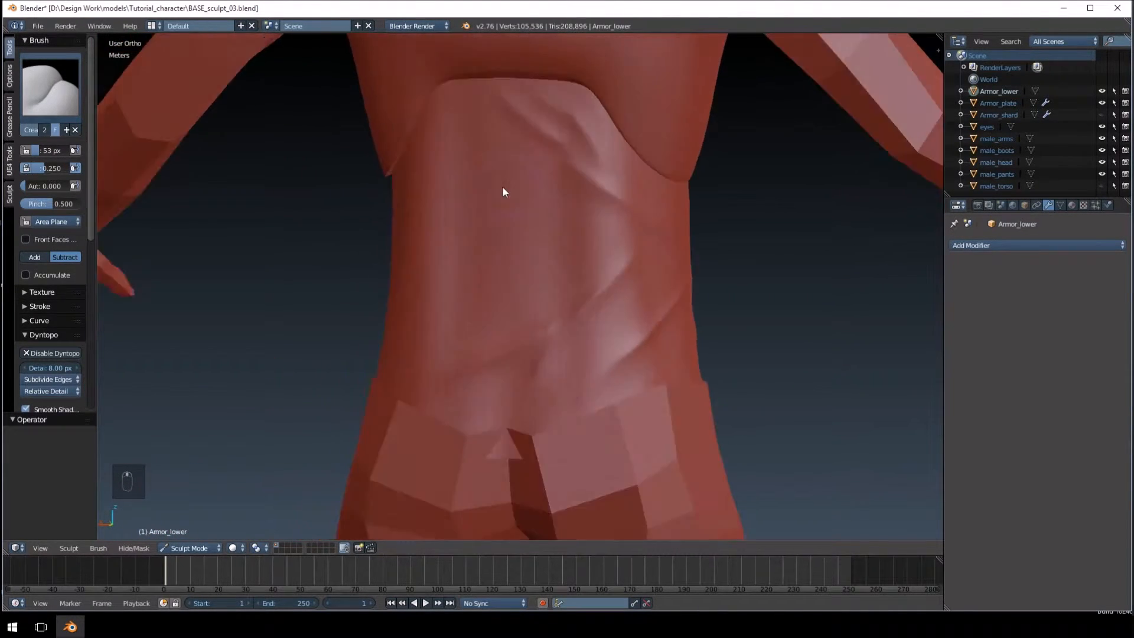
Step: Trace a sharp diagonal crease from below the top edge down toward the side
{"action": "scroll", "scroll_direction": "up", "scroll_amount": 3}
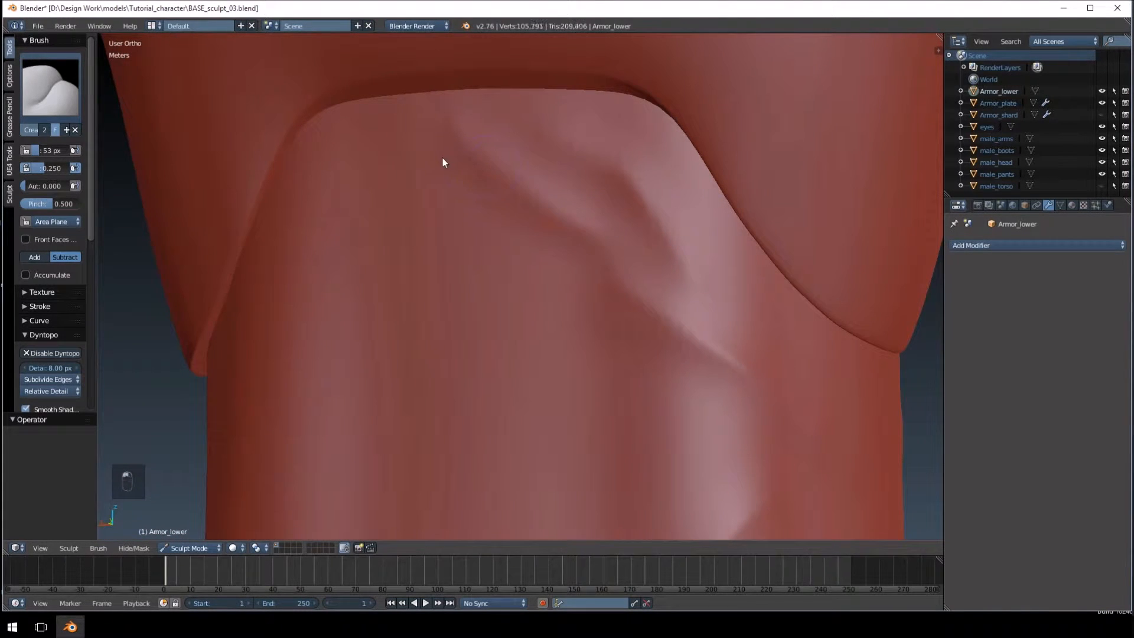
{"action": "left_click_drag", "start_coordinate": [443, 163], "coordinate": [434, 142]}
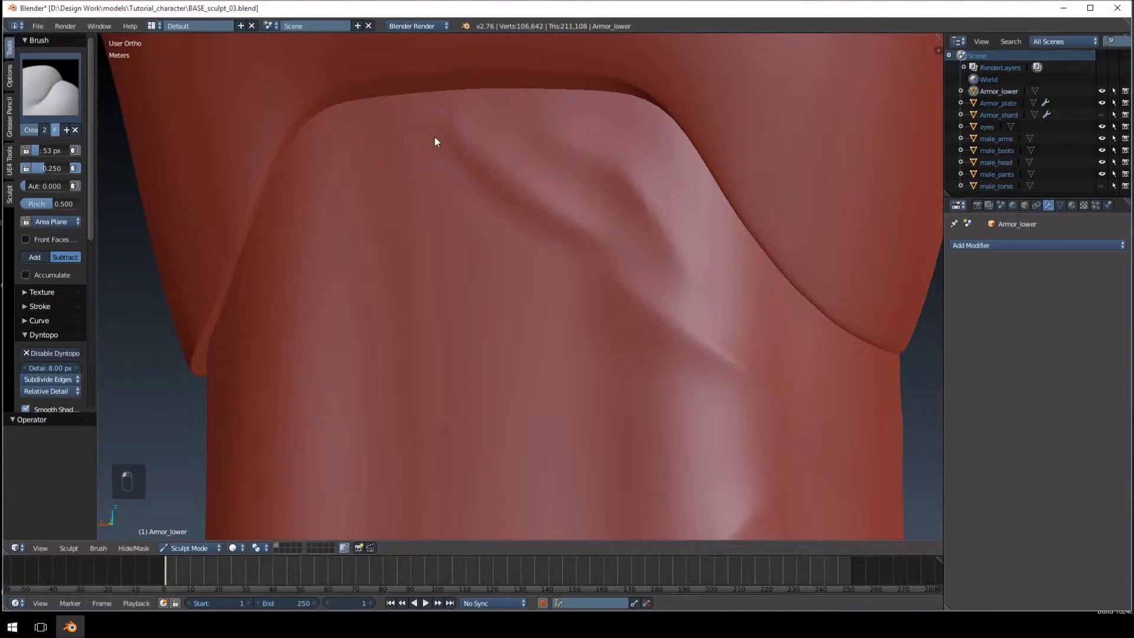
{"action": "left_click_drag", "start_coordinate": [434, 142], "coordinate": [515, 173]}
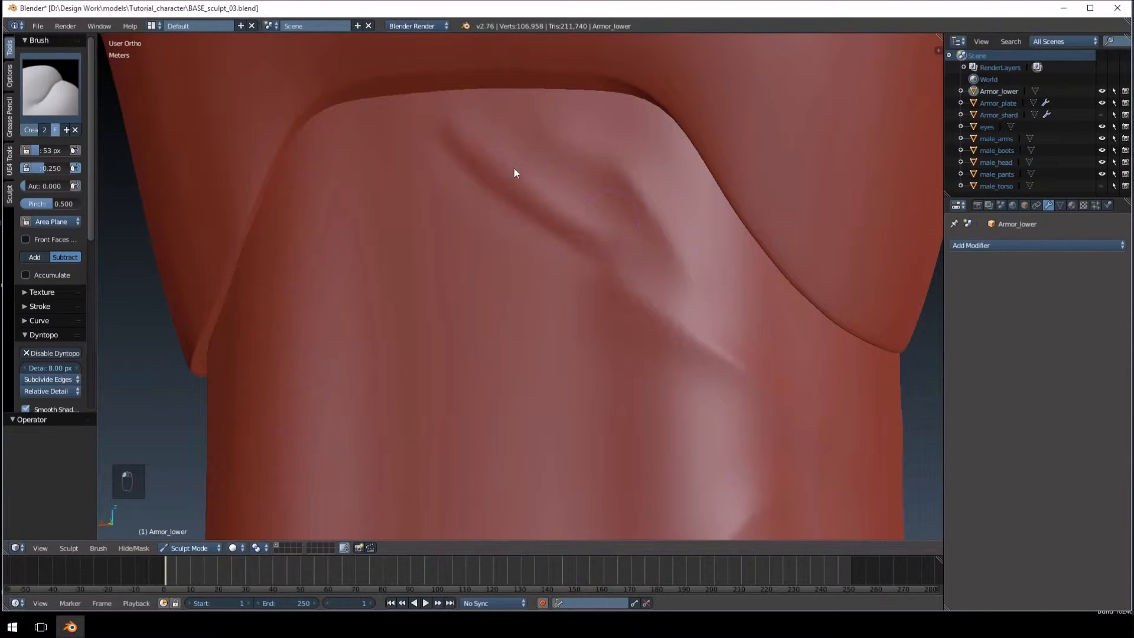
{"action": "left_click_drag", "start_coordinate": [515, 173], "coordinate": [626, 212]}
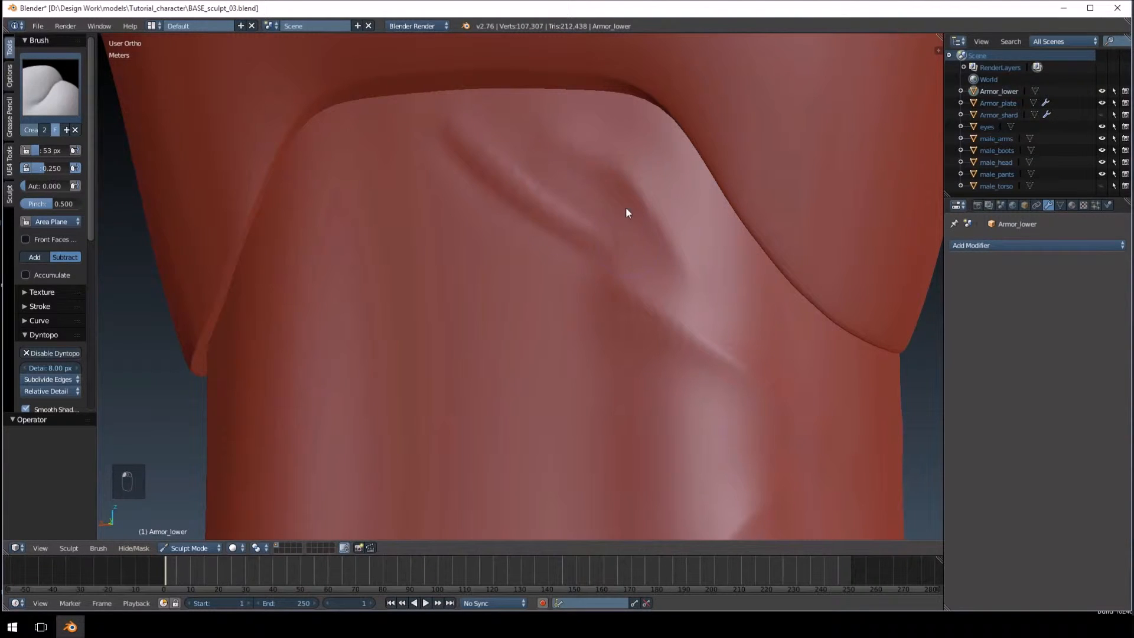
{"action": "left_click_drag", "start_coordinate": [626, 212], "coordinate": [606, 312]}
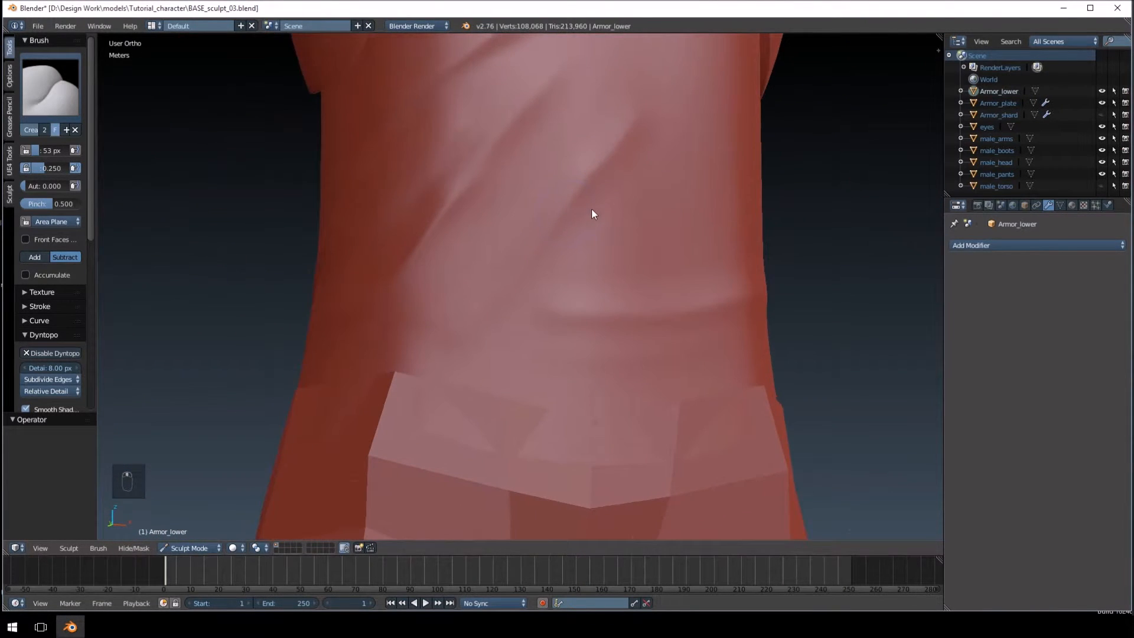
Step: Resize the Crease brush with F and undo the last change
{"action": "key", "text": "f"}
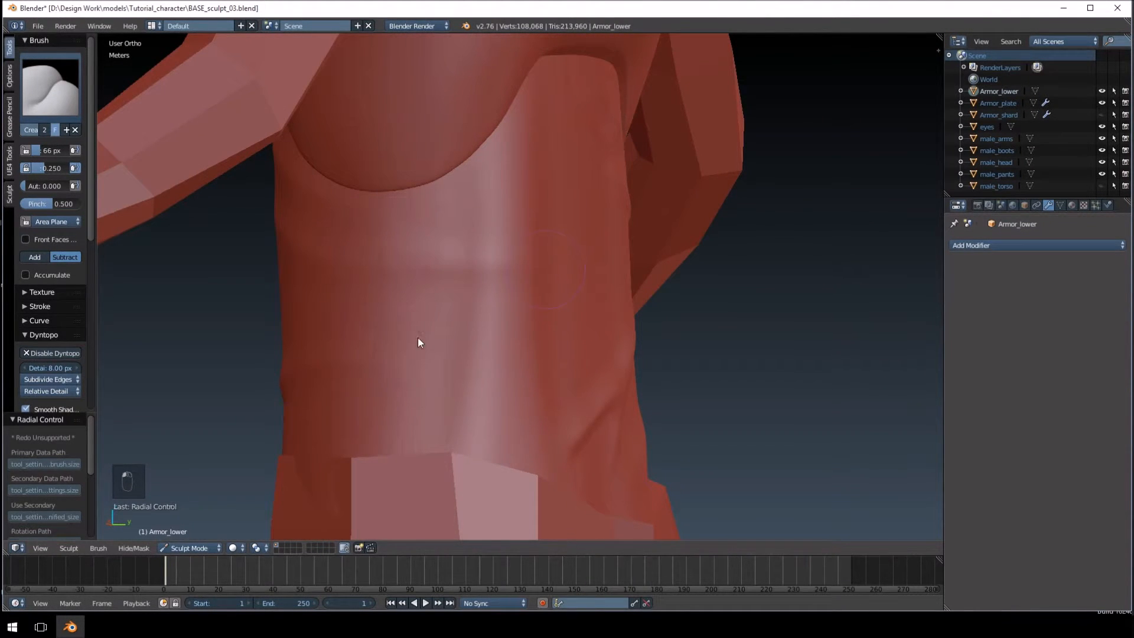
{"action": "key", "text": "ctrl+z"}
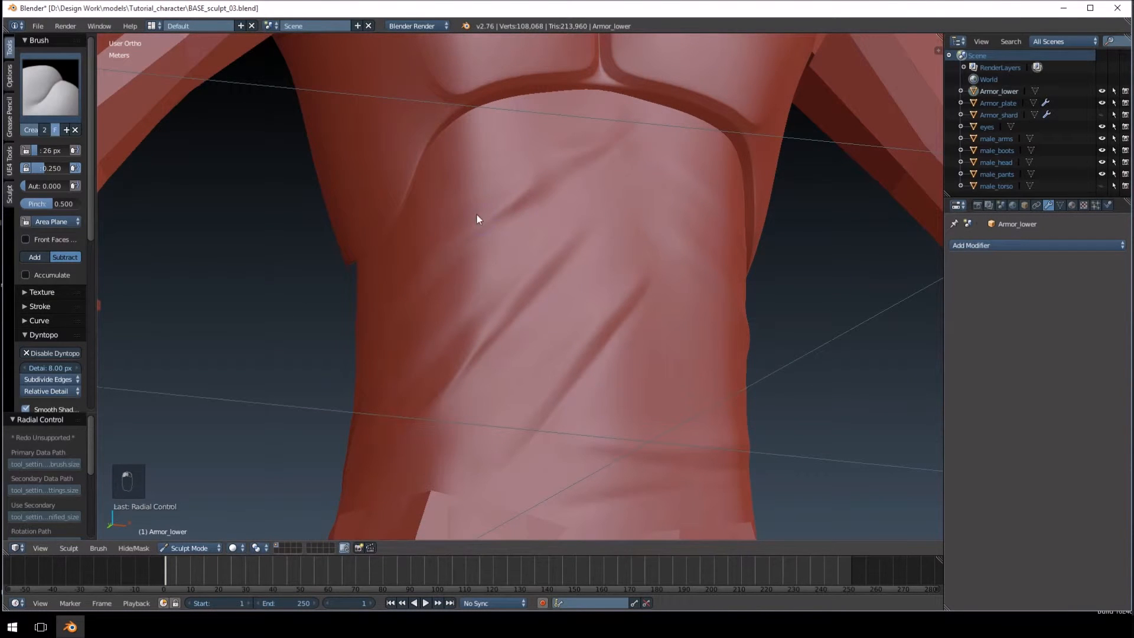
{"action": "mouse_move", "coordinate": [418, 331]}
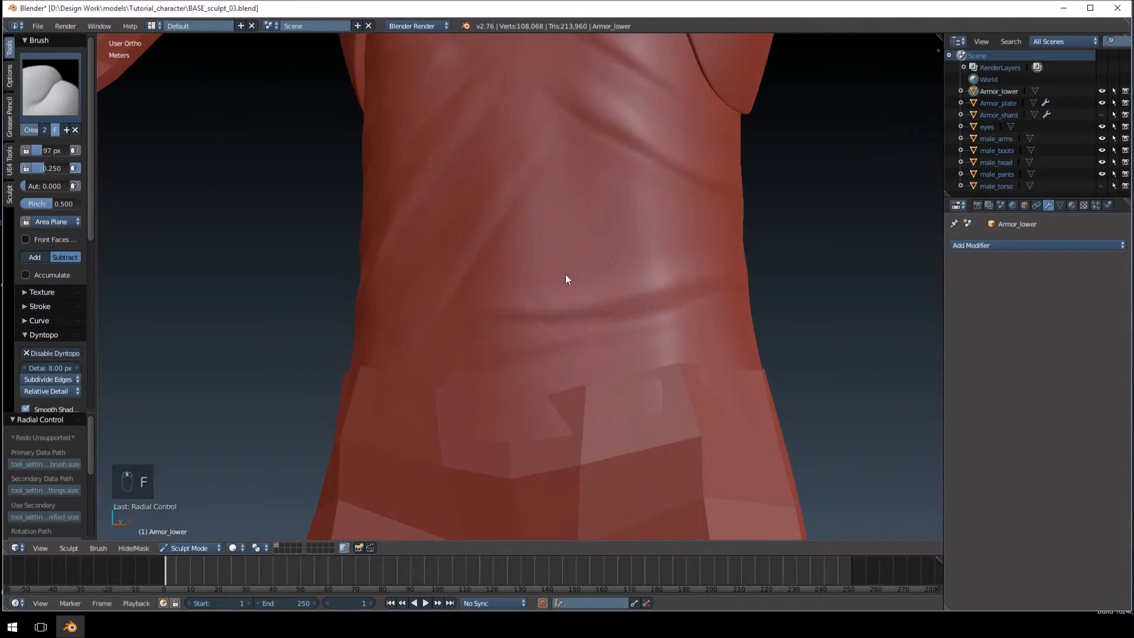
Step: Set a larger Crease brush size for the final fold pass
{"action": "left_click_drag", "start_coordinate": [567, 280], "coordinate": [648, 312]}
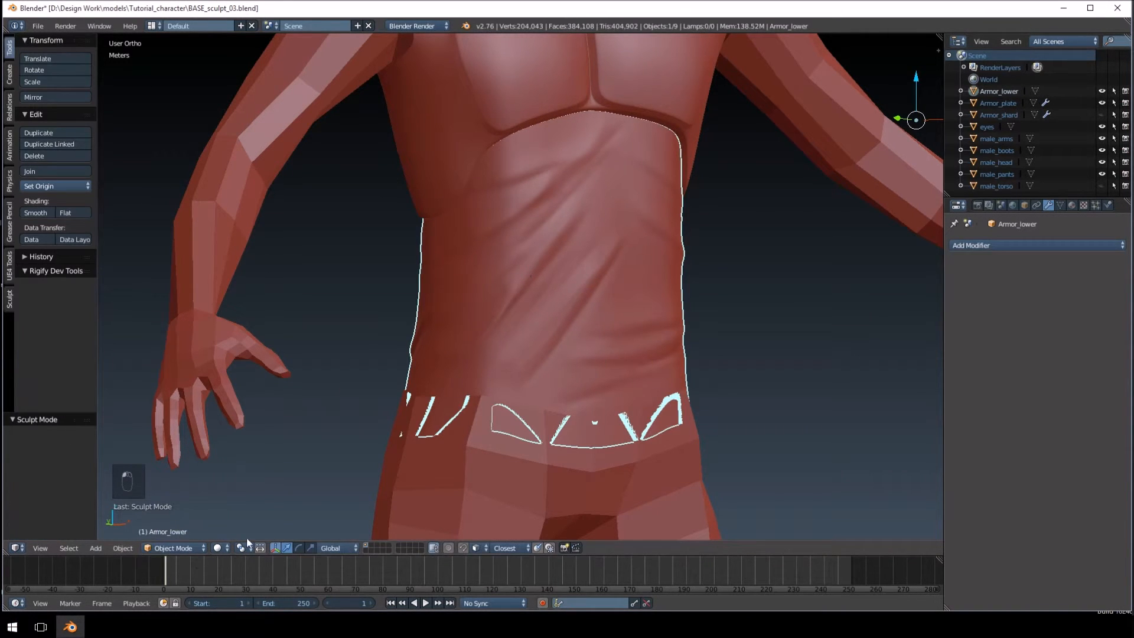
Step: Unhide the armor shard with Alt+H to view it over the creased shirt
{"action": "key", "text": "alt+h"}
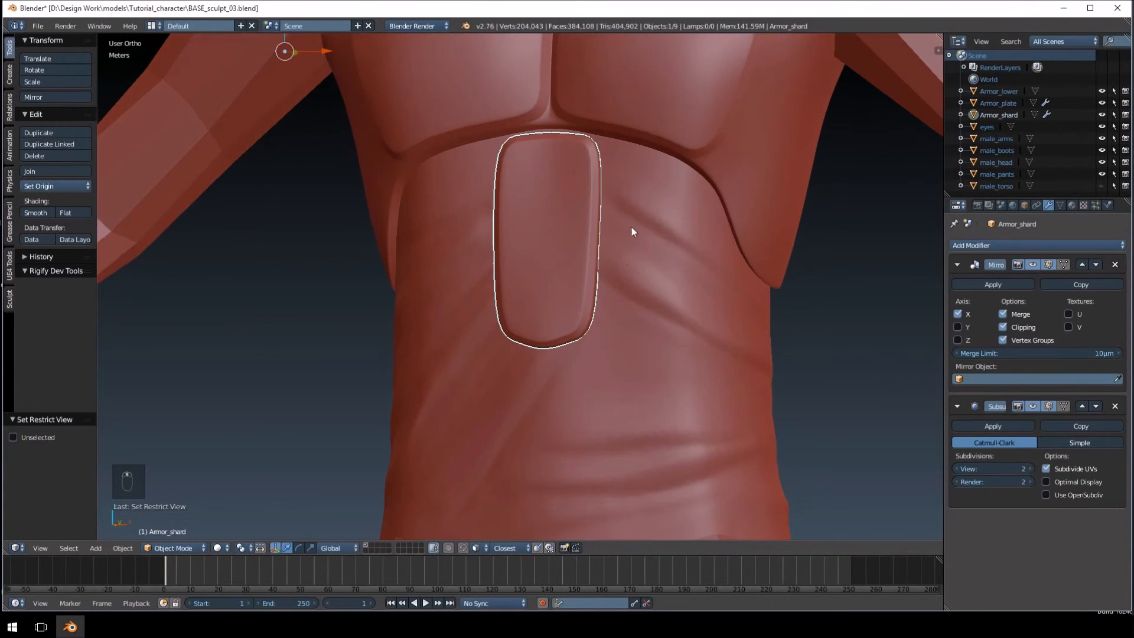
{"action": "scroll", "scroll_direction": "down", "scroll_amount": 3}
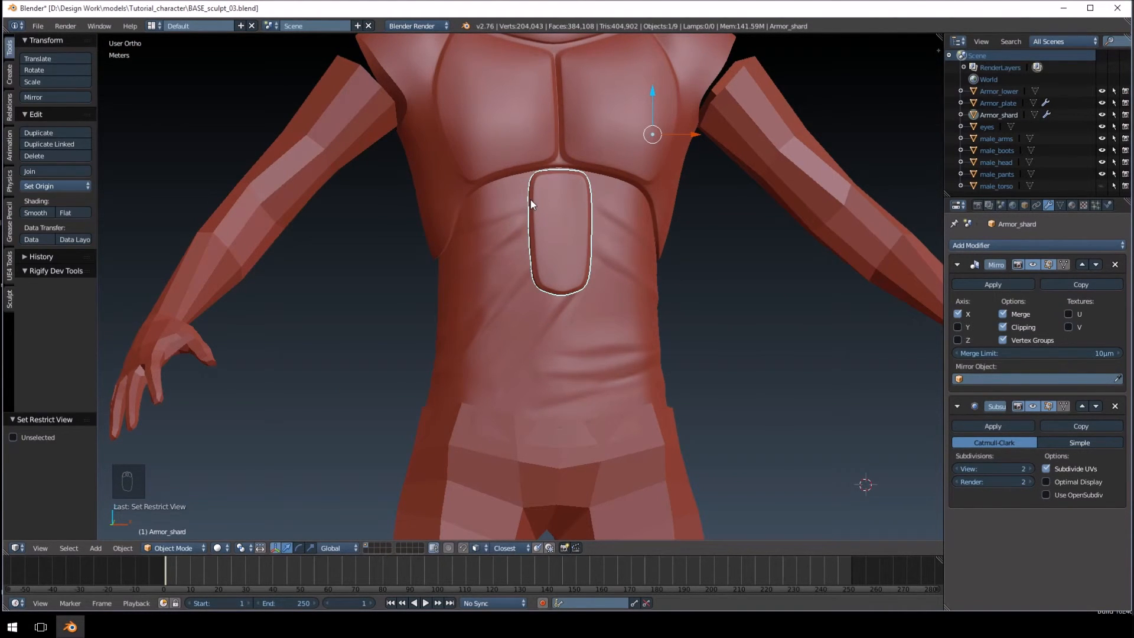
{"action": "mouse_move", "coordinate": [560, 240]}
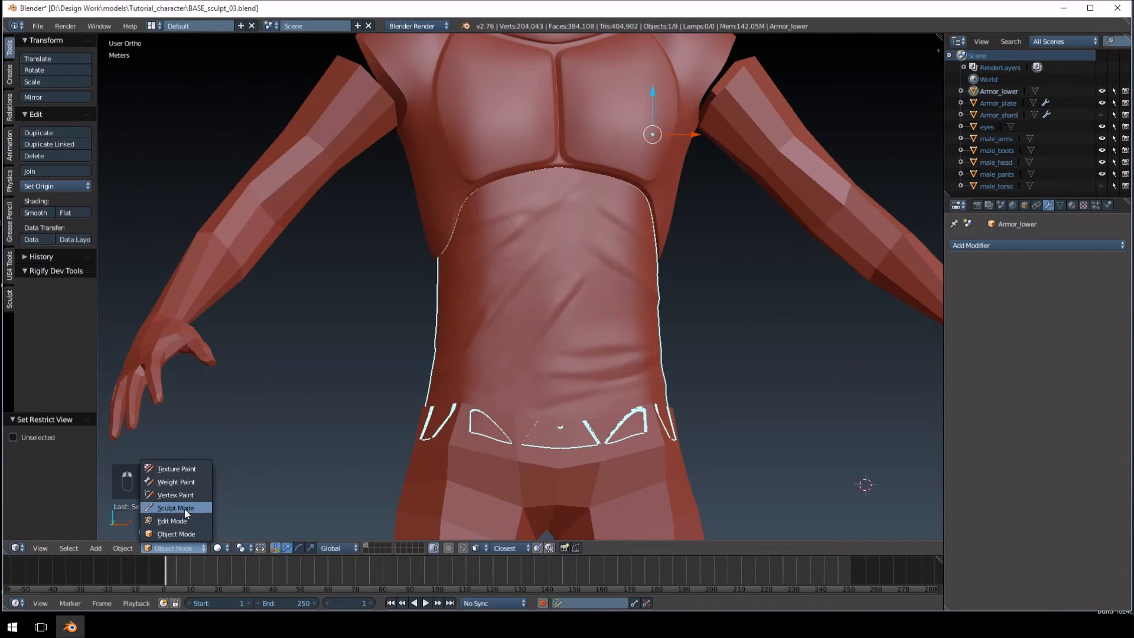
Step: Return the lower torso armor to Sculpt Mode and re-enable Dyntopo
{"action": "left_click", "coordinate": [175, 507]}
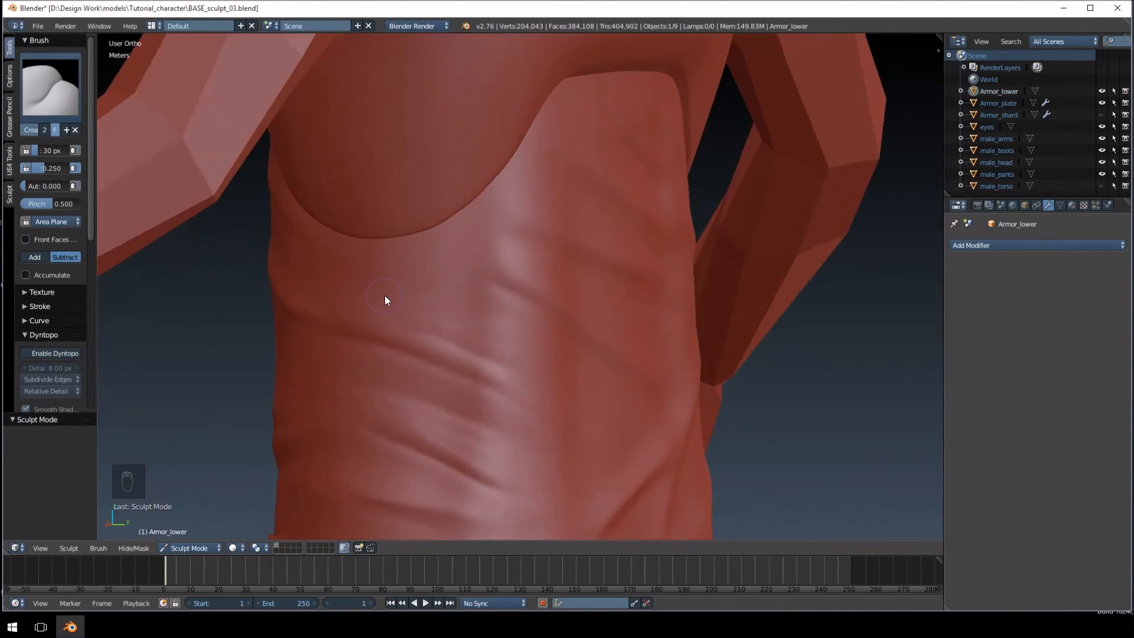
{"action": "left_click_drag", "start_coordinate": [383, 300], "coordinate": [260, 374]}
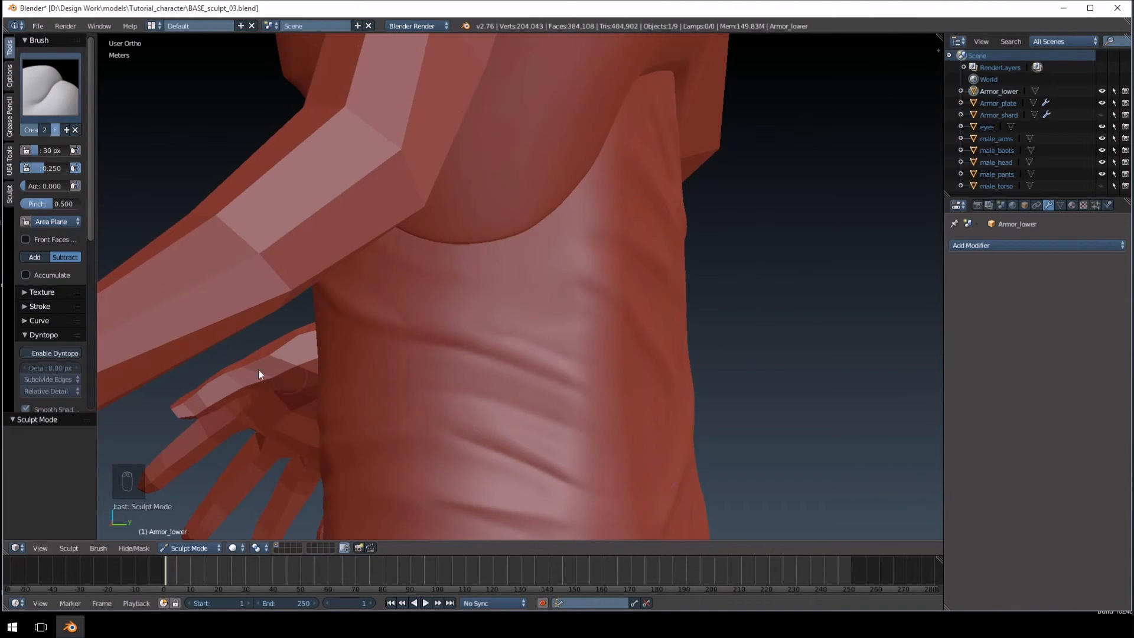
{"action": "left_click", "coordinate": [54, 353]}
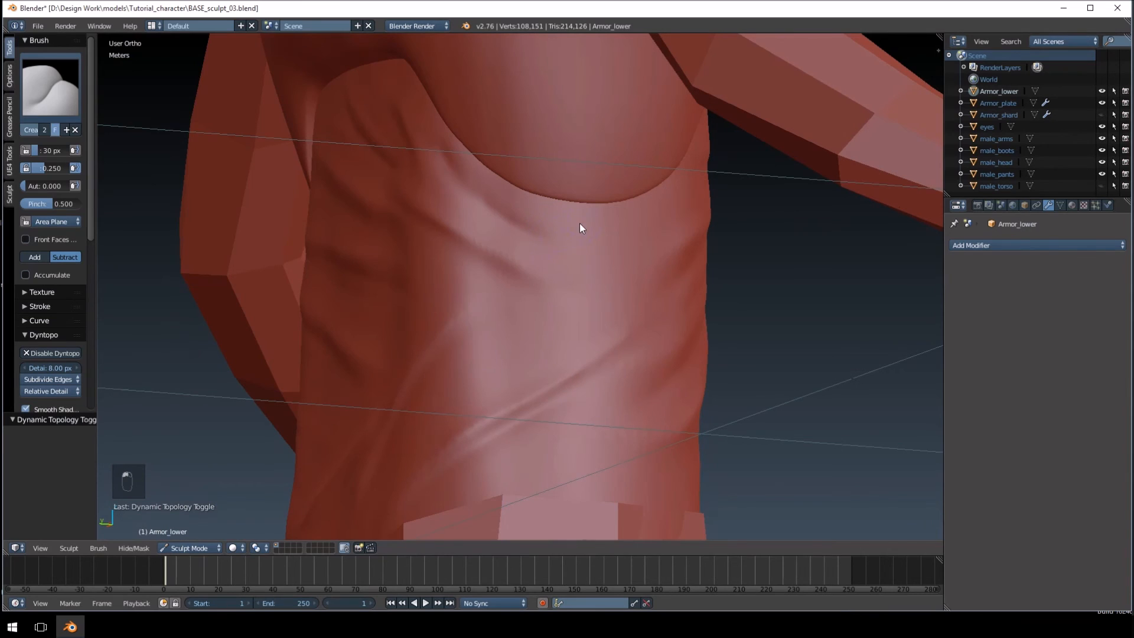
{"action": "mouse_move", "coordinate": [525, 199]}
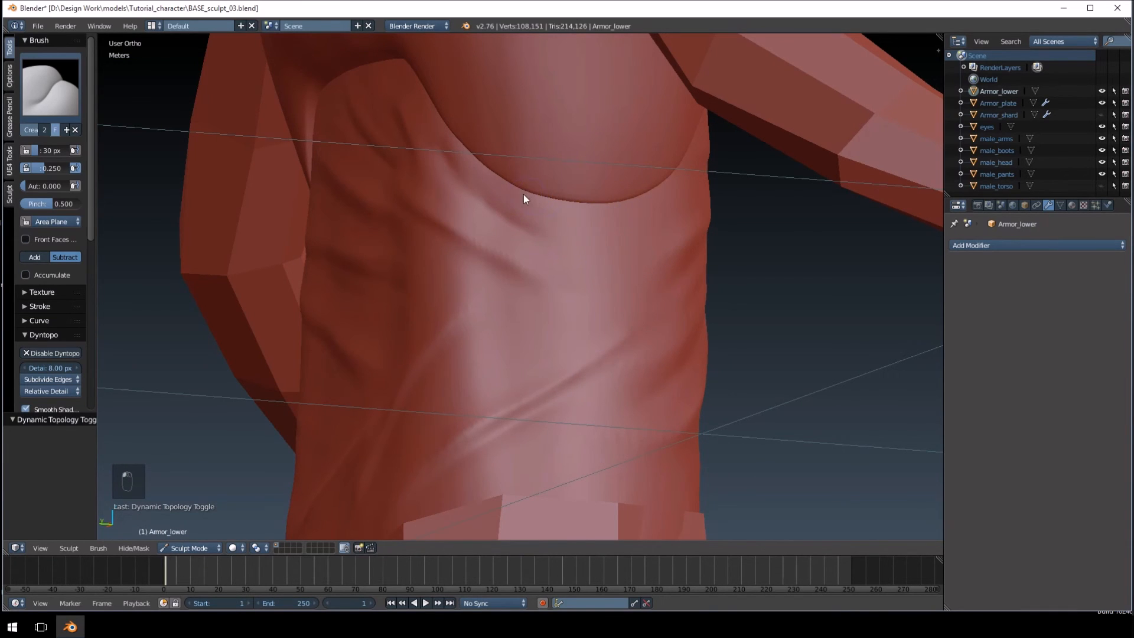
{"action": "mouse_move", "coordinate": [671, 196]}
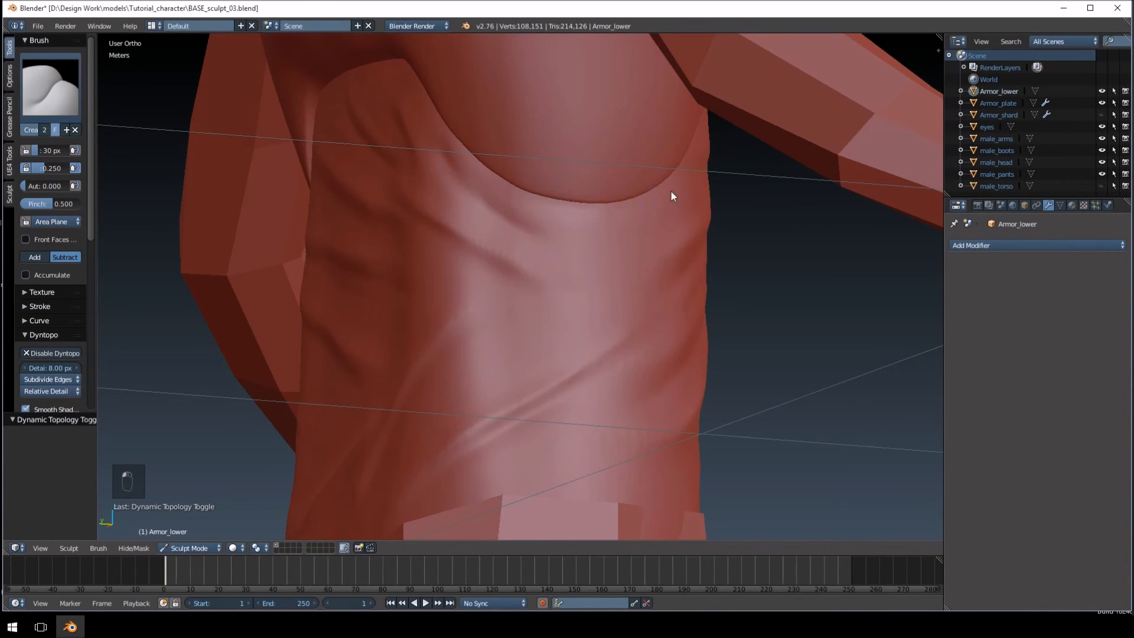